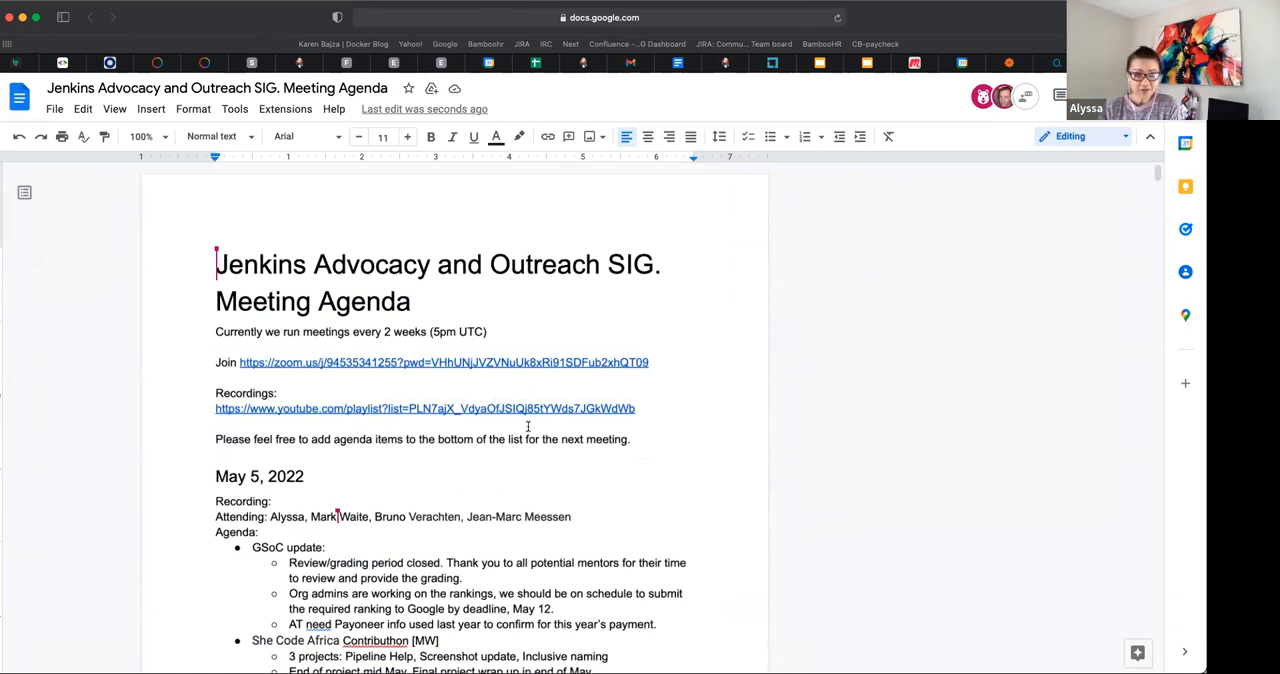
# - Note under the Jenkins online meetup item that Mark will propose a bisecting meetup with Basil
pyautogui.scroll(-3)
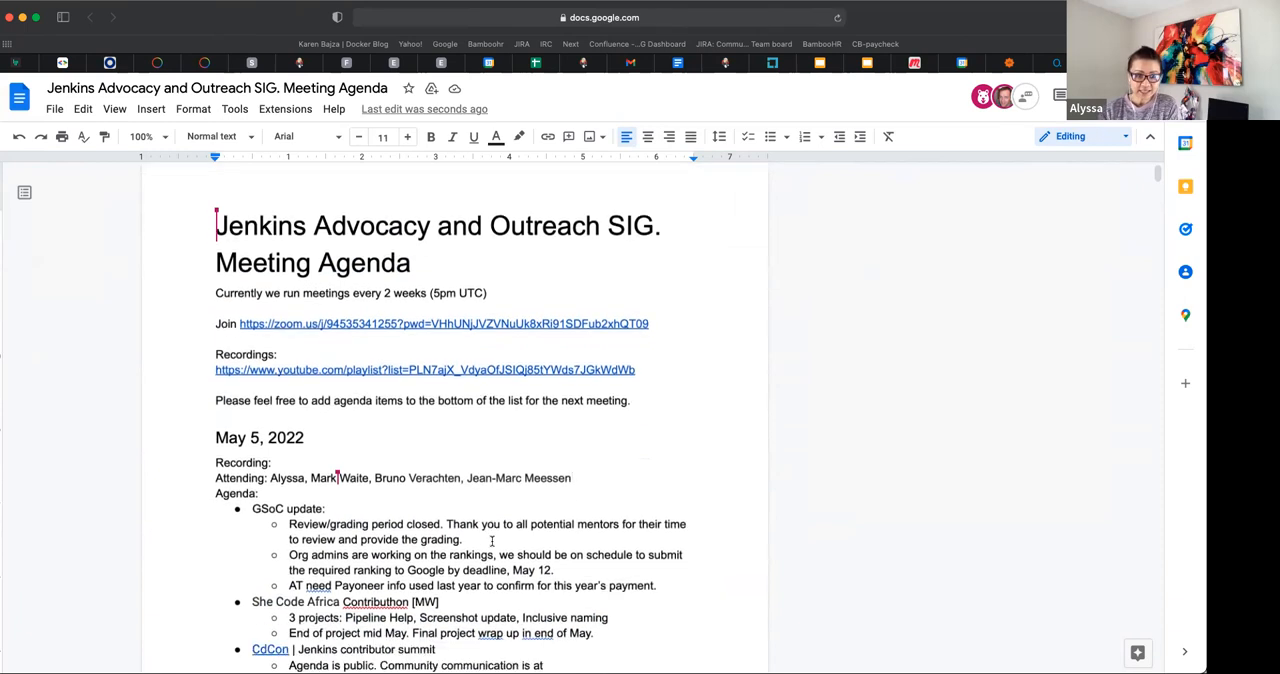
pyautogui.scroll(-3)
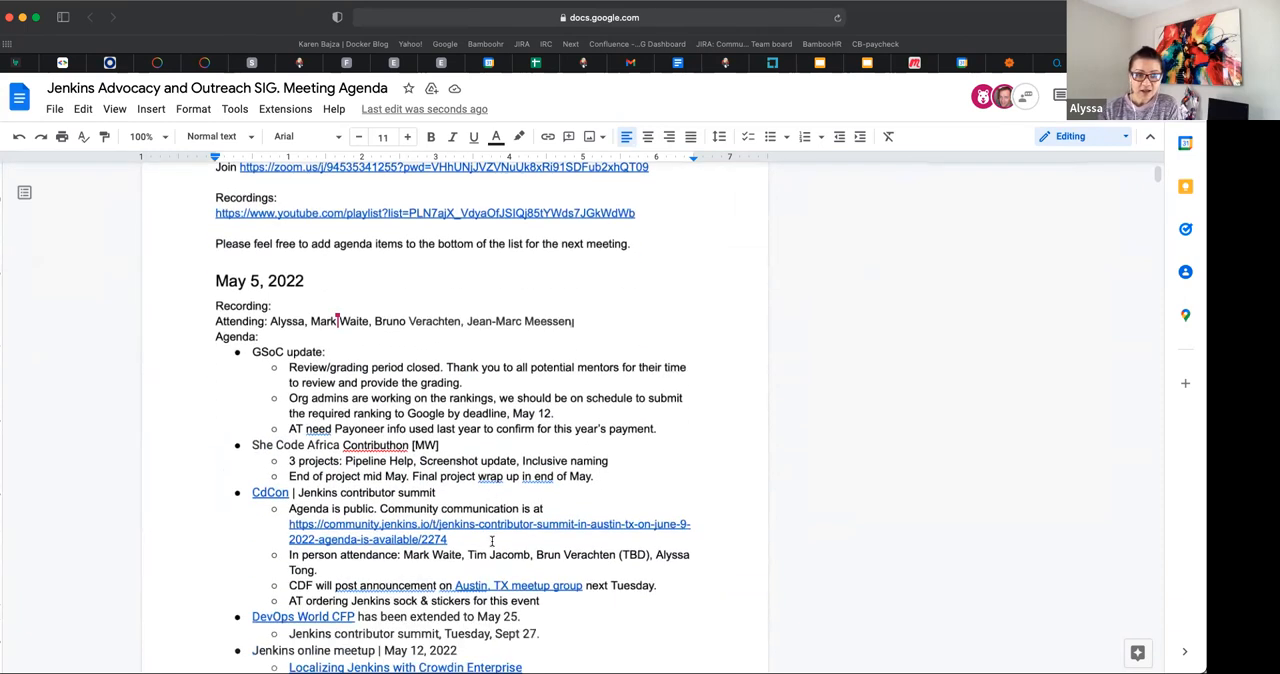
pyautogui.scroll(-3)
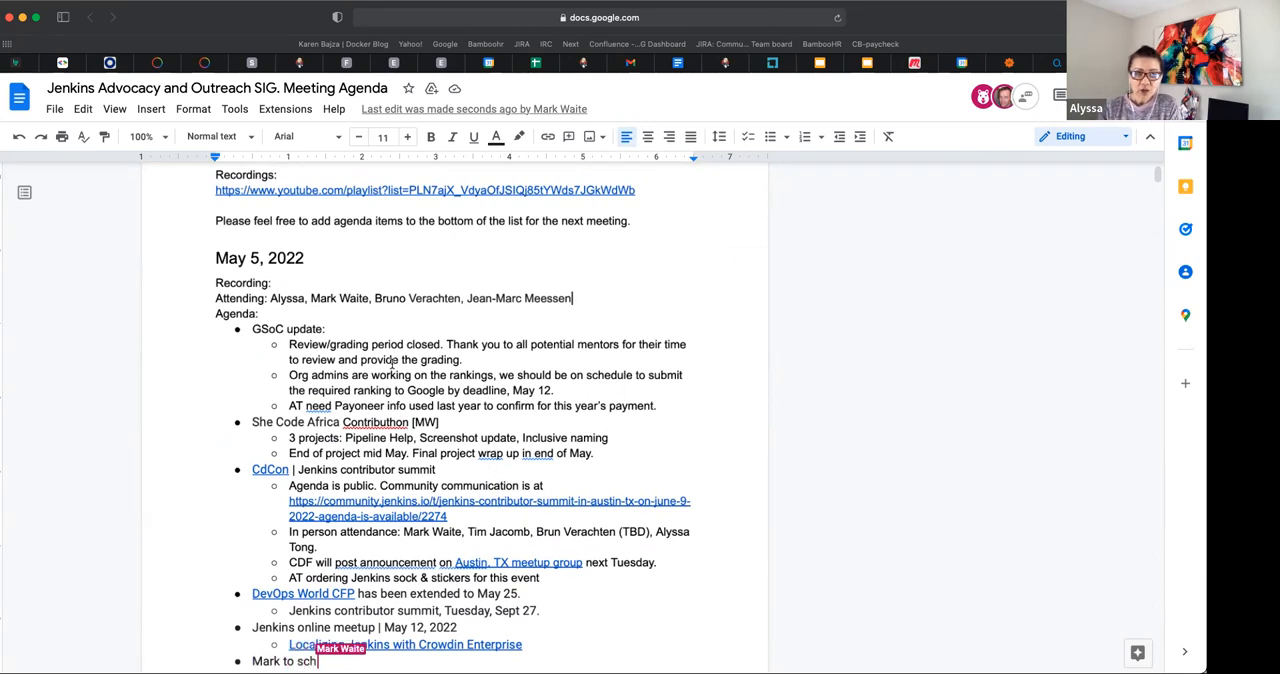
pyautogui.write('propose meetup for bisecting')
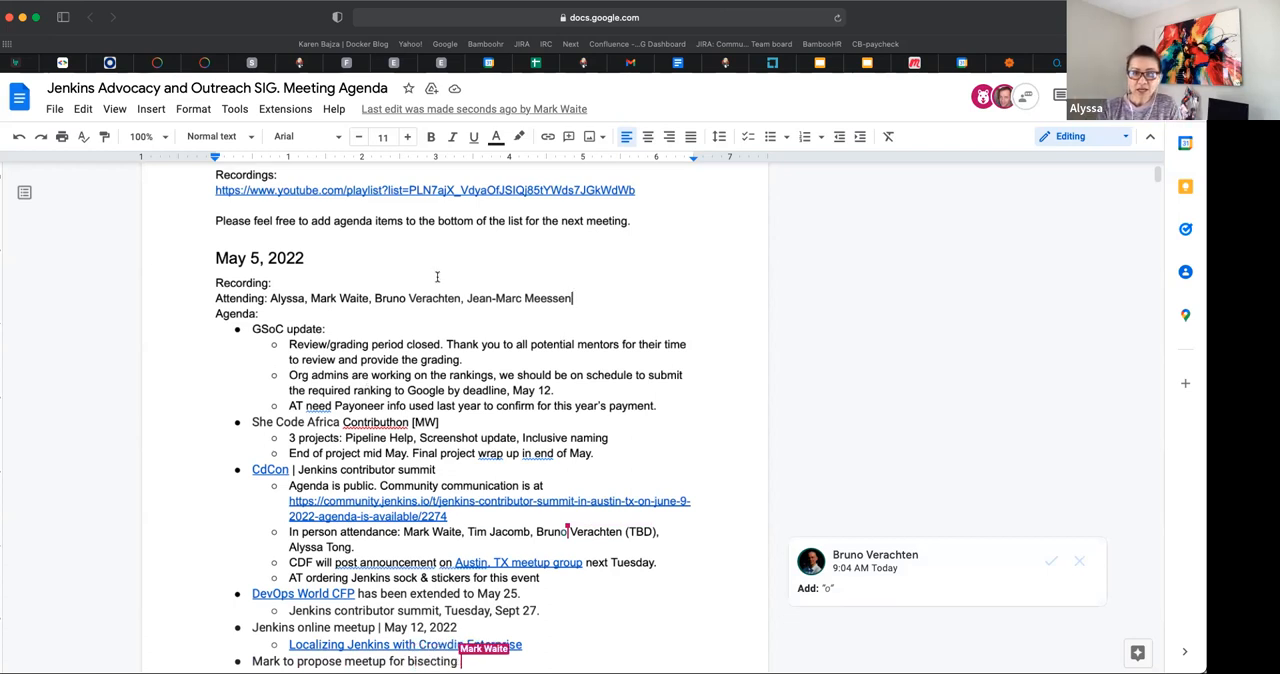
pyautogui.write('with Basil')
pyautogui.write('Mark to ask CDF')
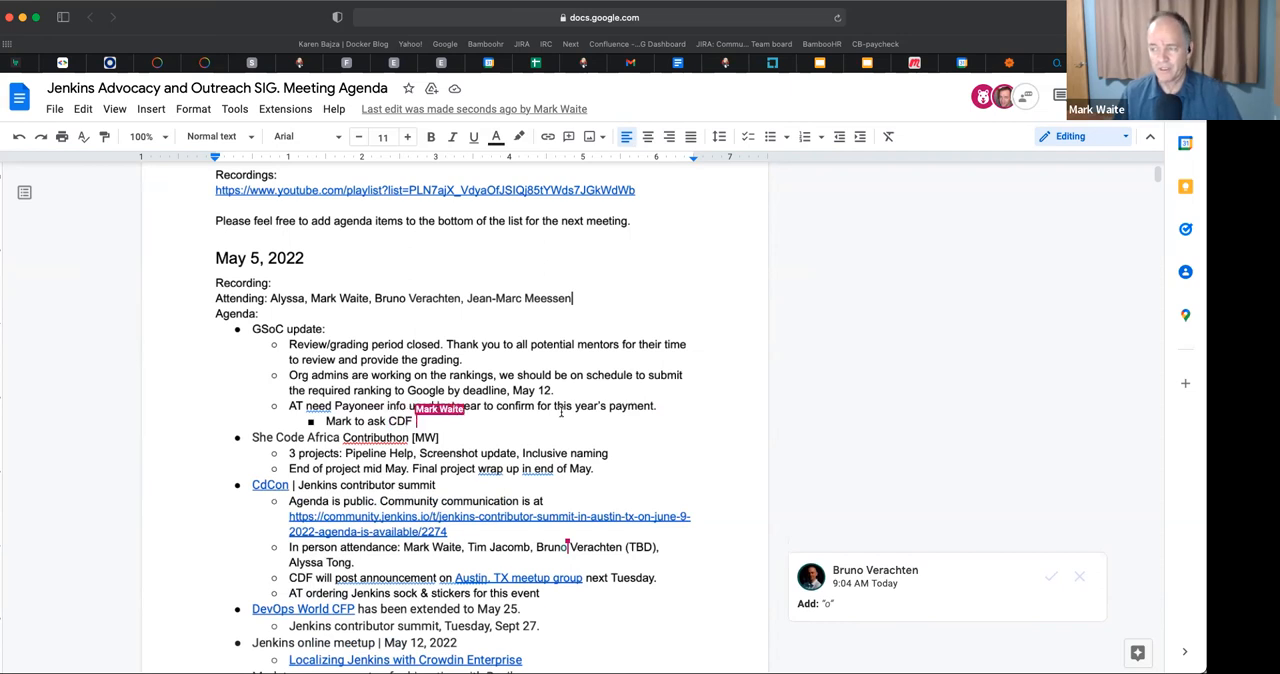
# - Add a Payoneer sub-bullet reading 'AT: Ask the CDF accounts team' about how we did it
pyautogui.write('how we did it')
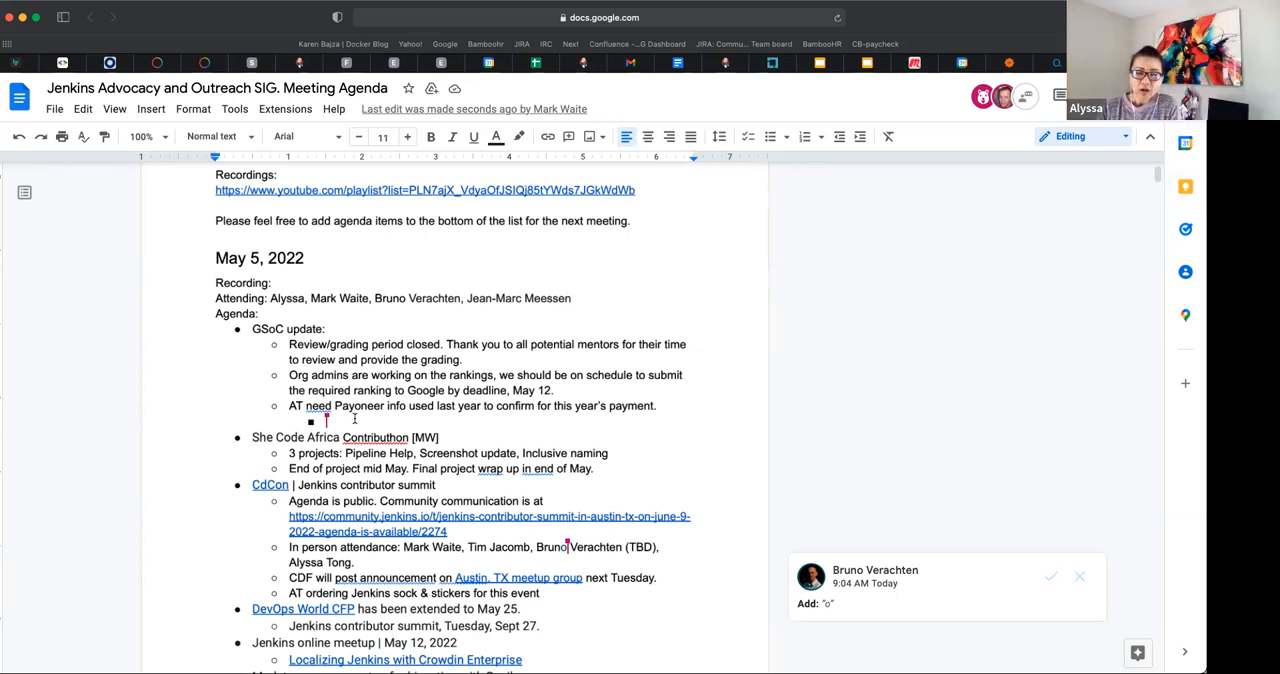
pyautogui.write('Ask the CDF')
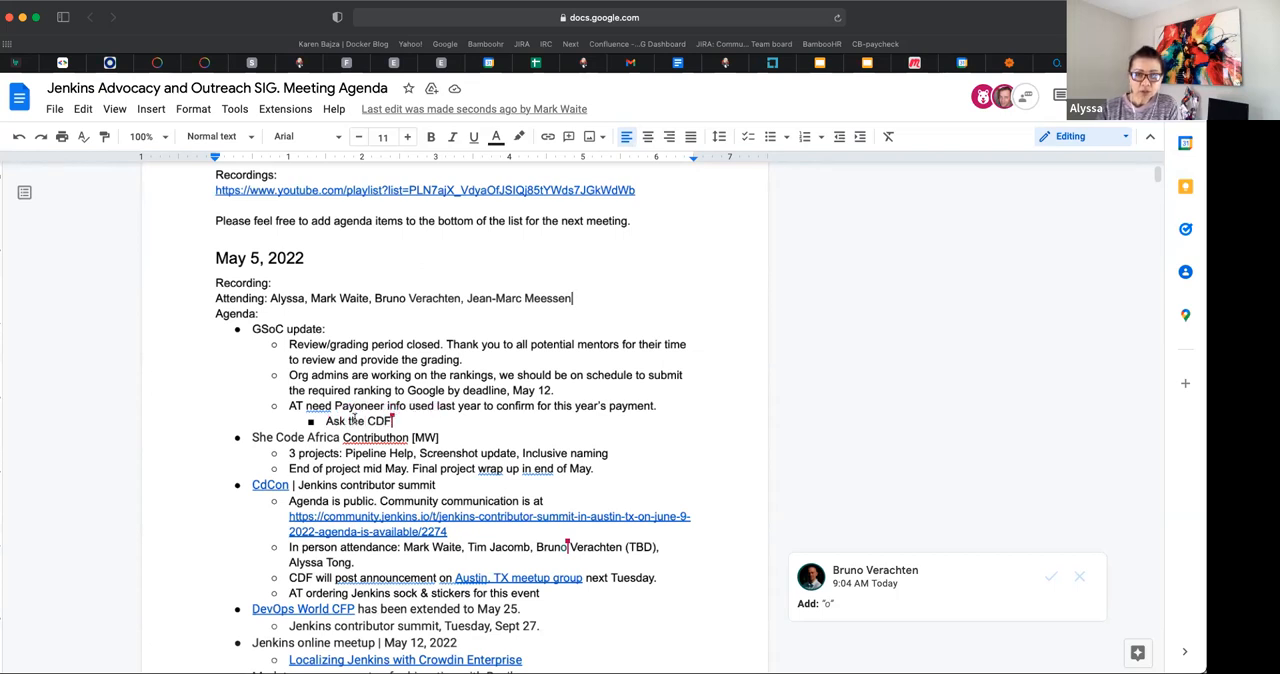
pyautogui.write('a')
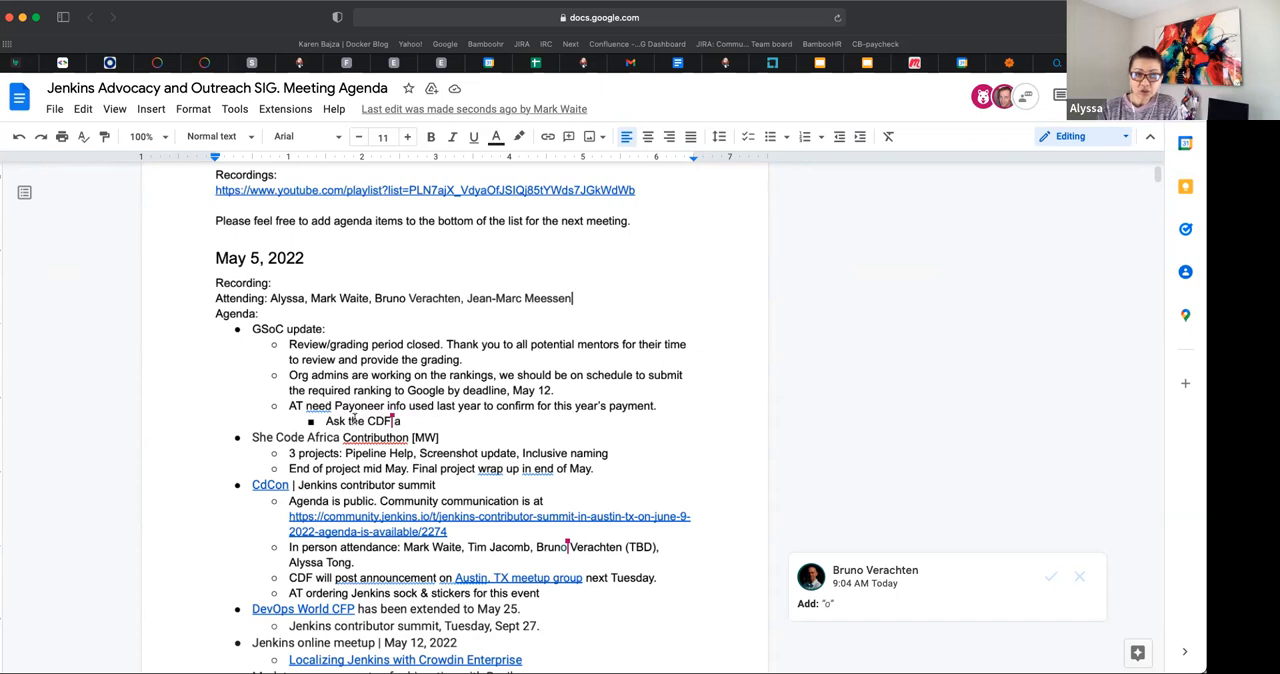
pyautogui.write('accounts team')
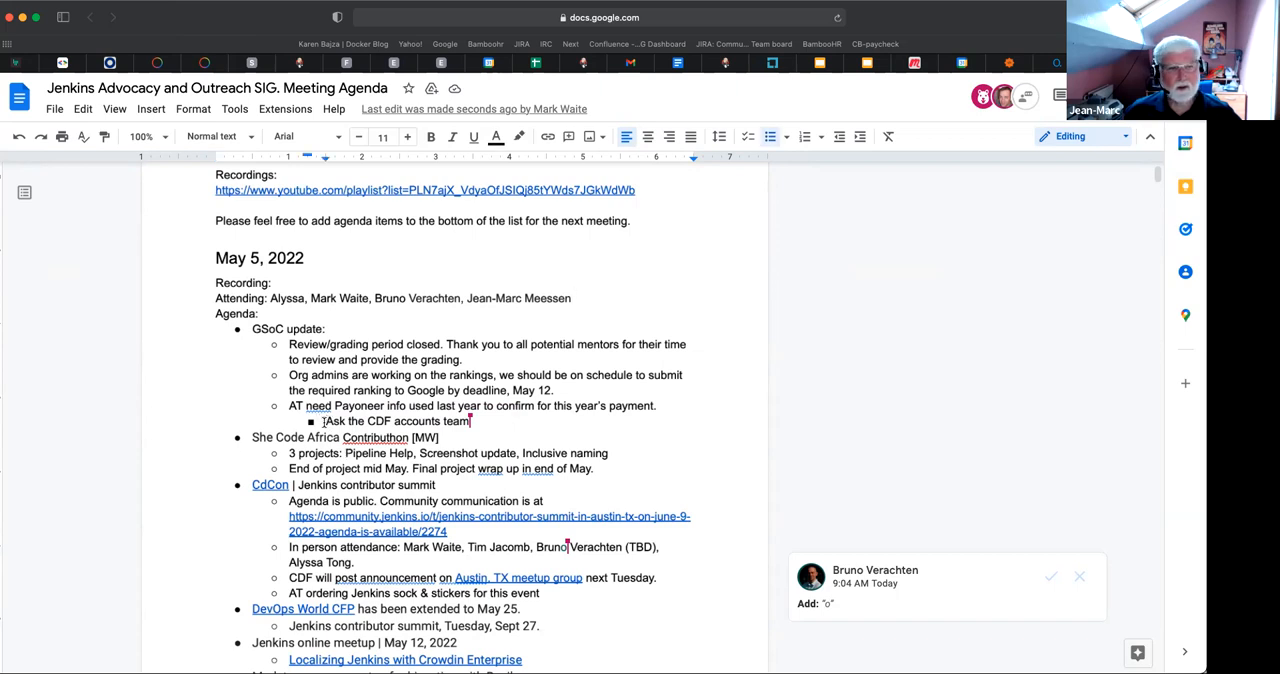
pyautogui.write('aT:')
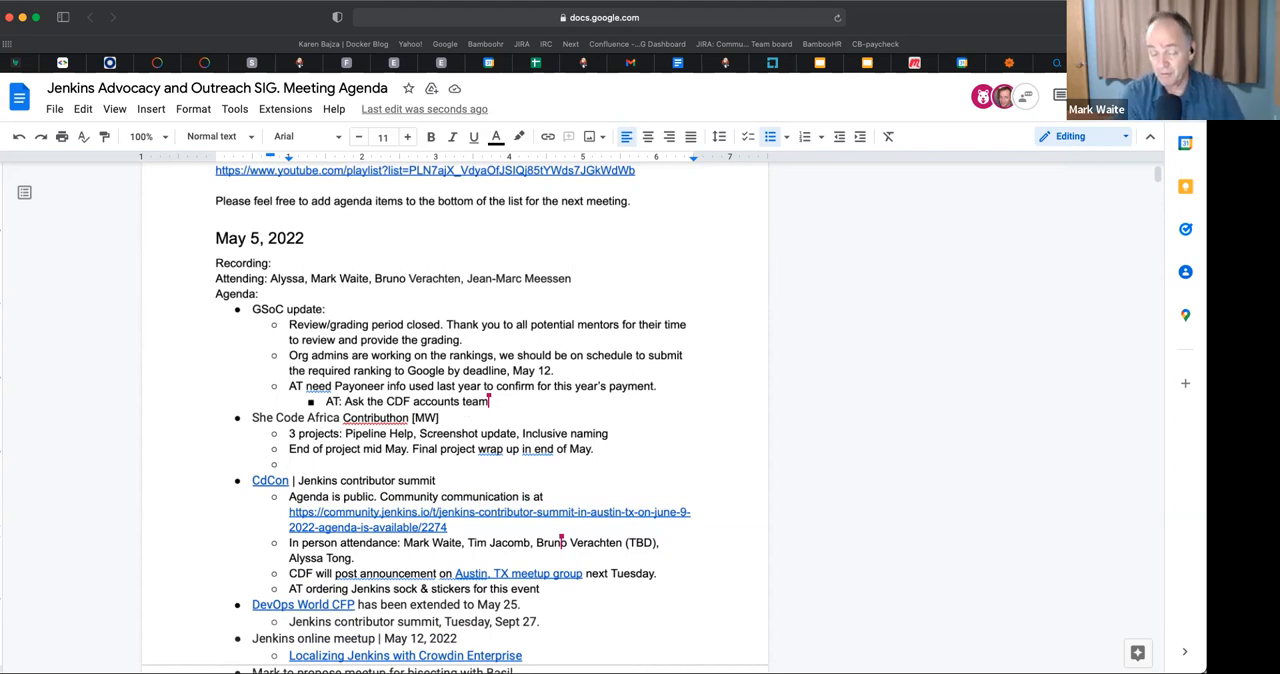
# - Start the Pride note: 'Screenshot update, Inclusive naming working well'
pyautogui.write('P')
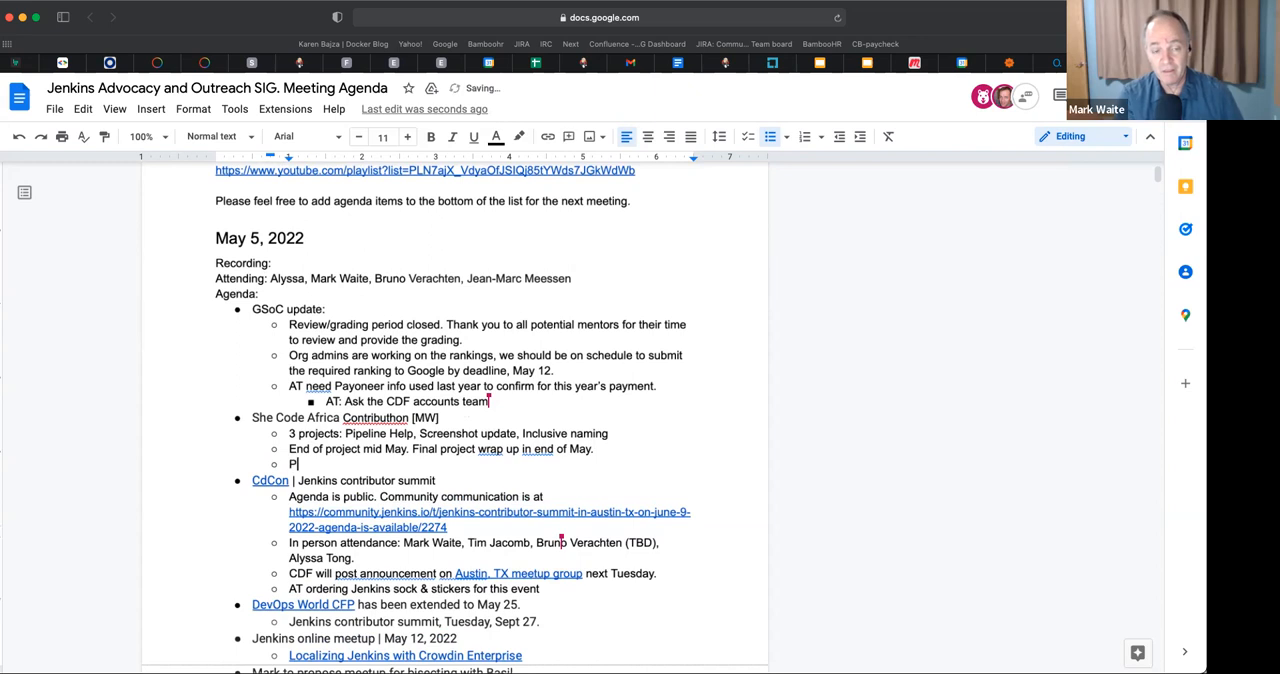
pyautogui.write('ride:')
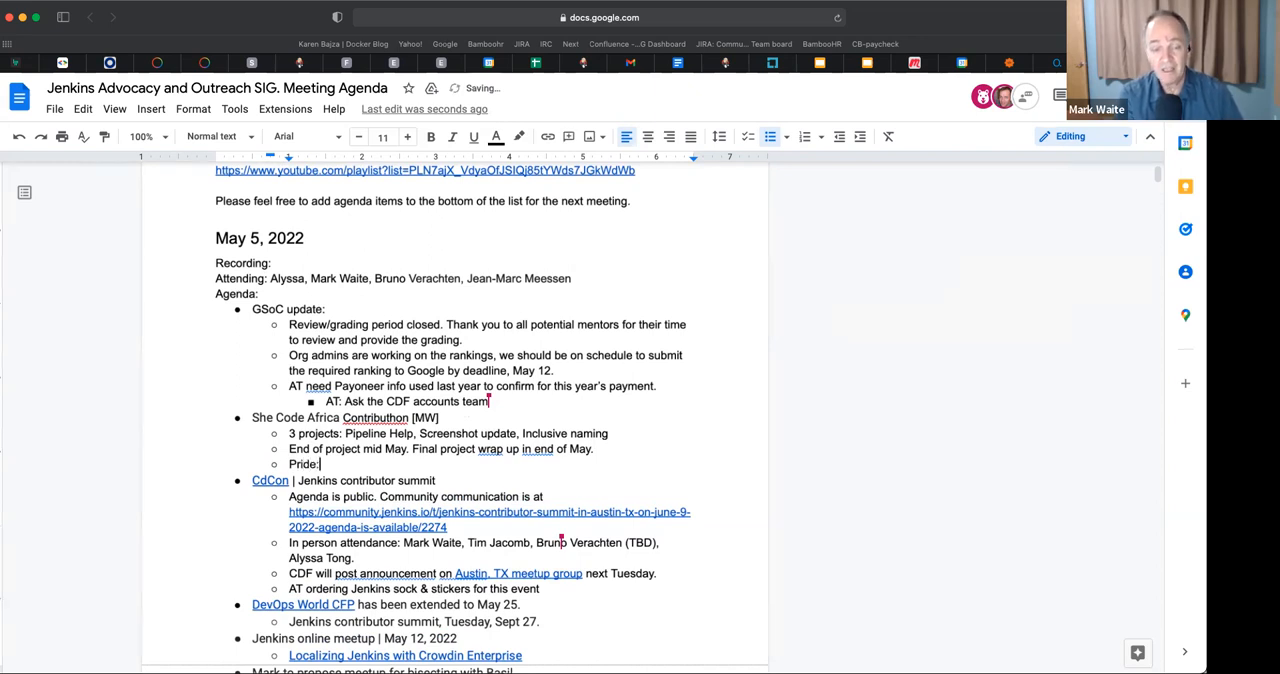
pyautogui.write('screen')
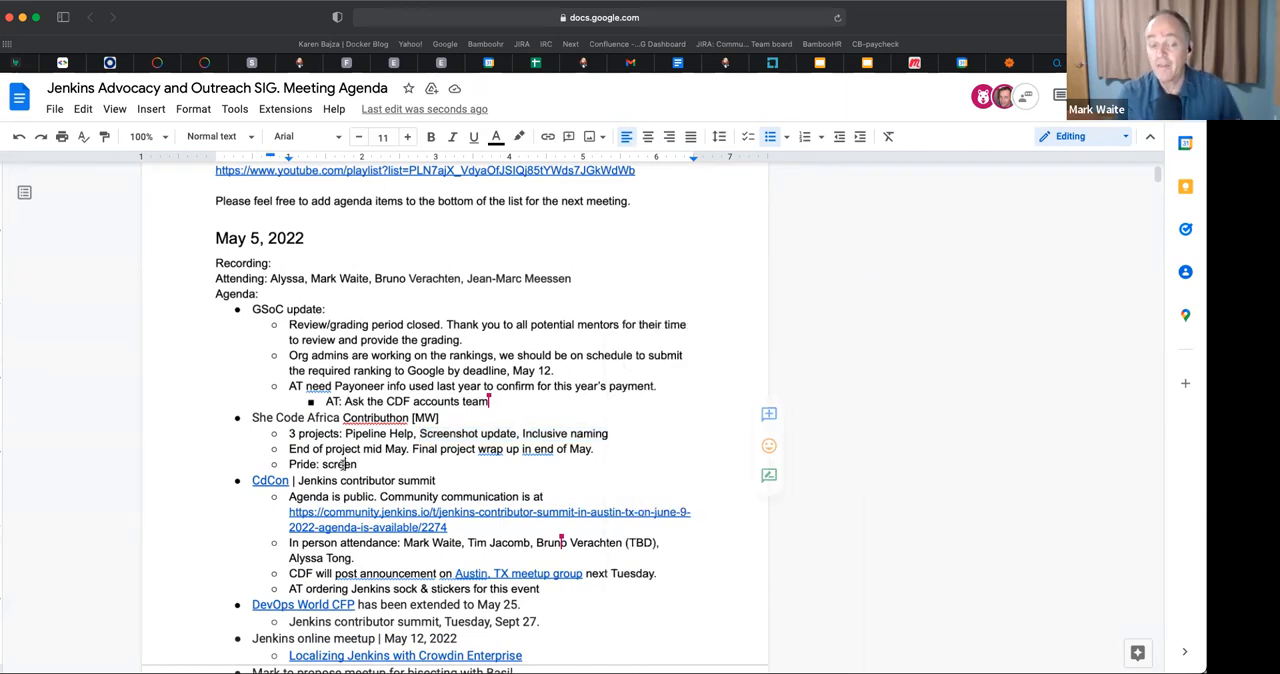
pyautogui.write('Screenshot update, Inclusive naming')
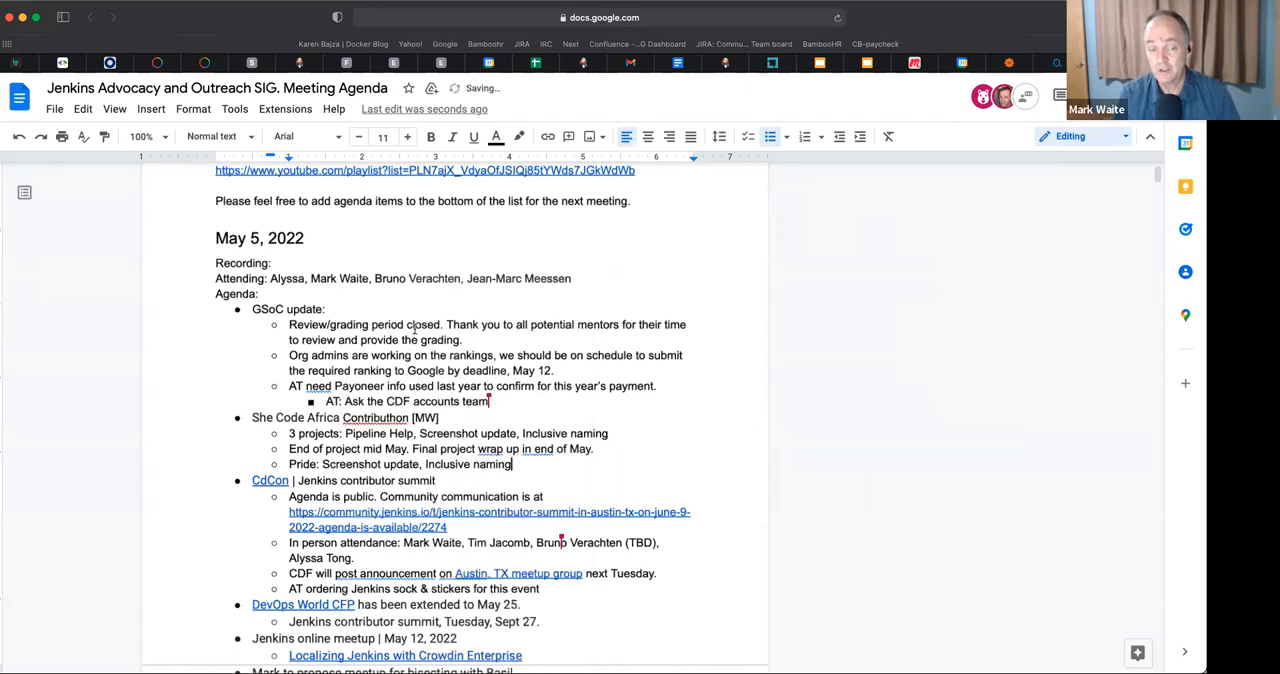
pyautogui.write('working well.')
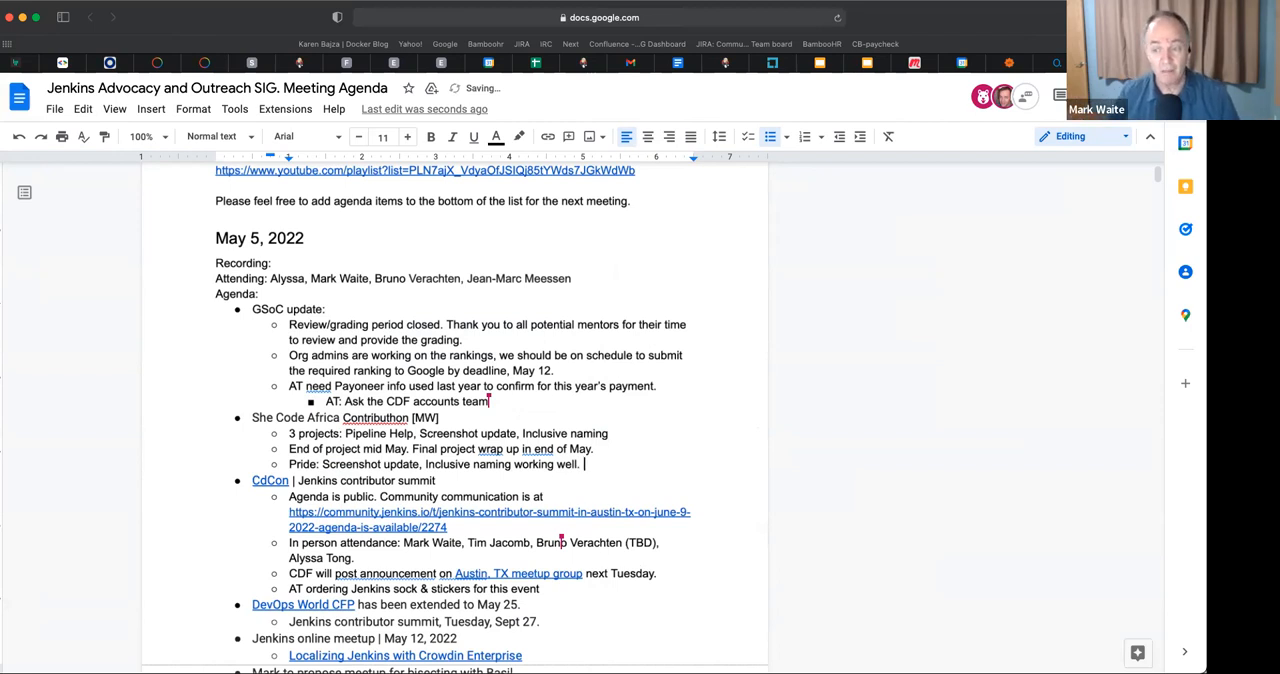
# - Finish the Pride note with 'Contributors learning and contributing well'
pyautogui.write('Cont')
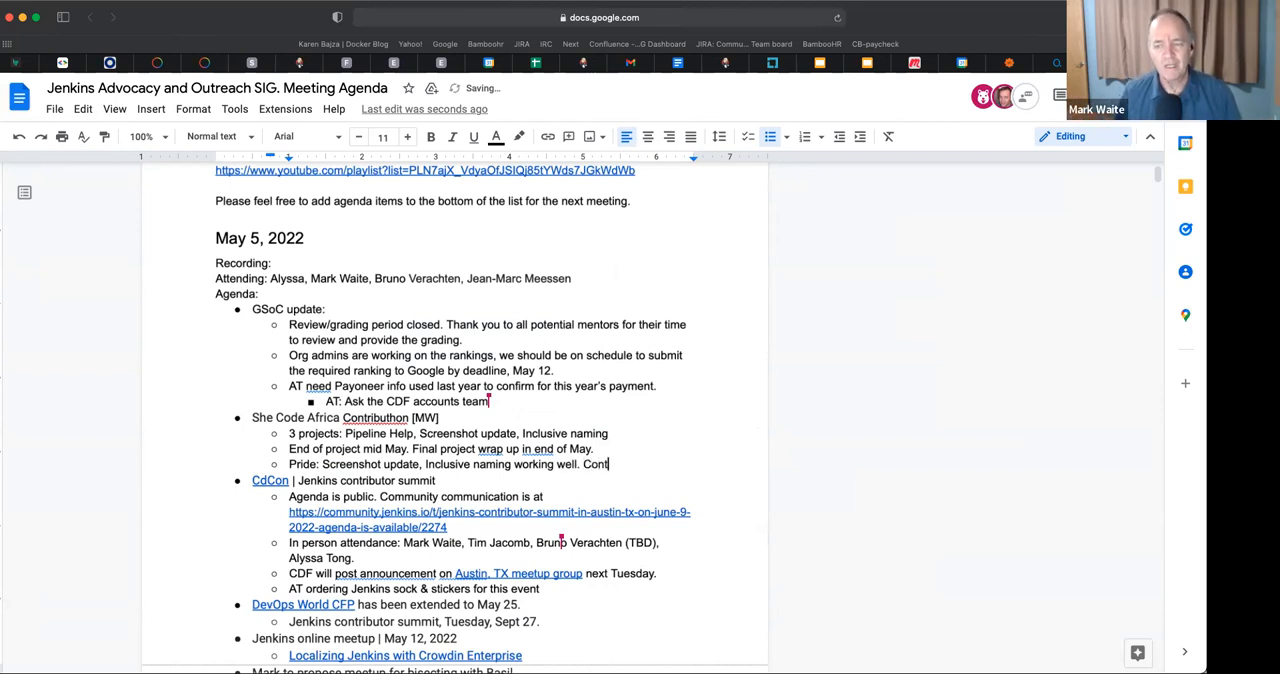
pyautogui.write('ributors learn')
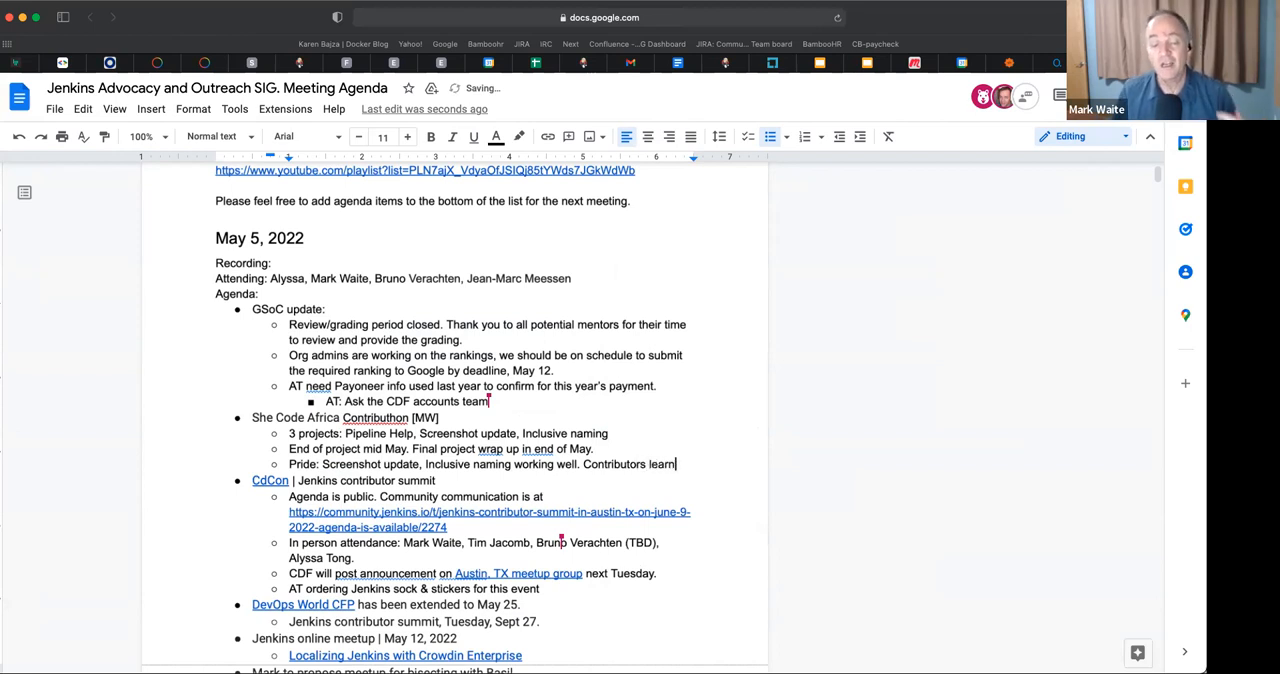
pyautogui.write('ing and contributi')
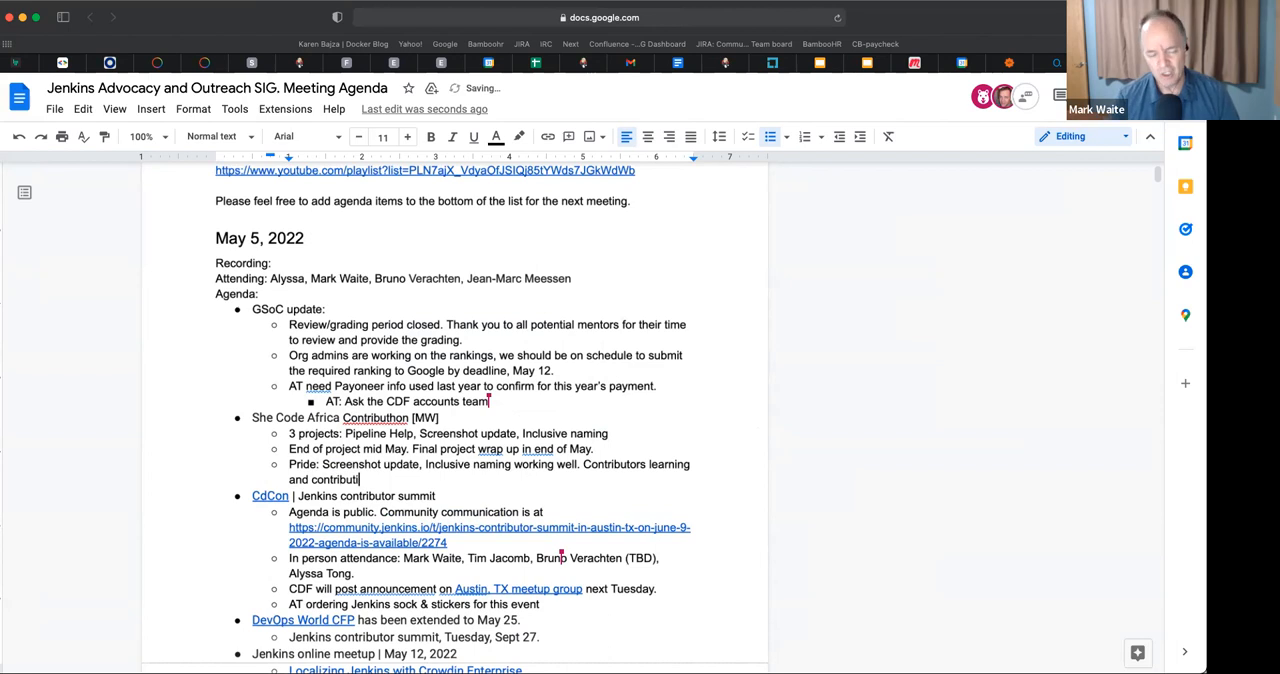
pyautogui.write('well.')
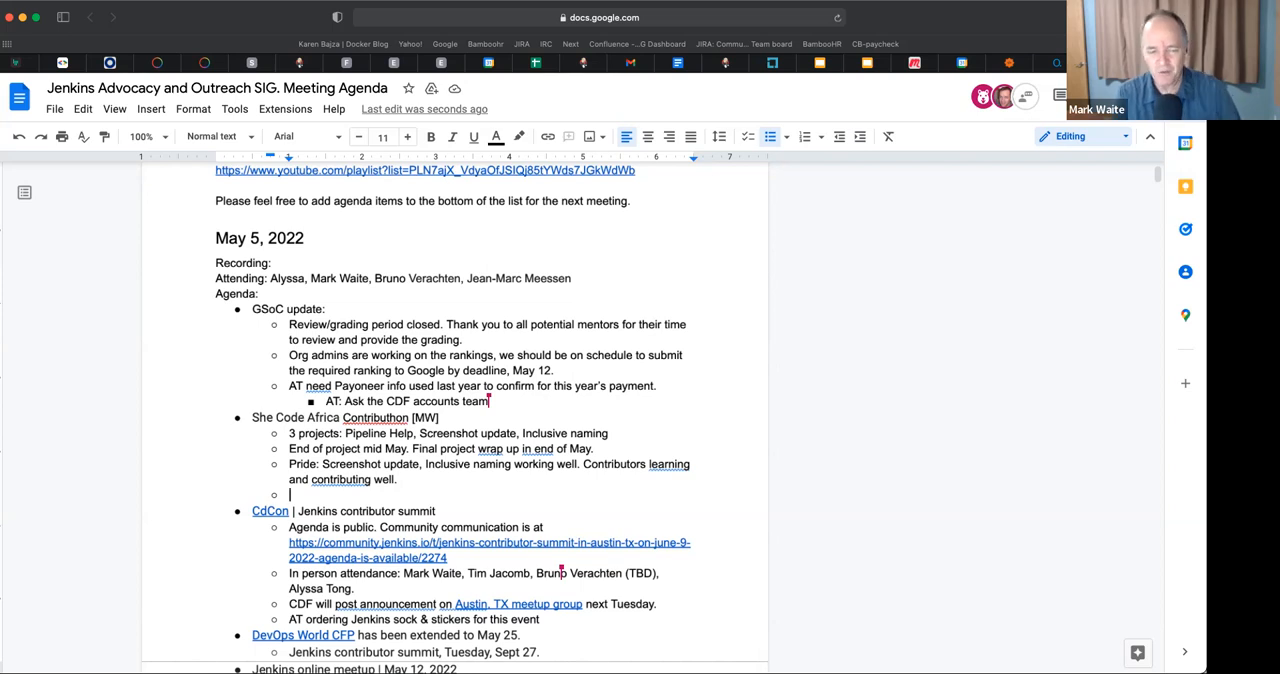
# - Write the Weak note that Pipeline Help is too technically demanding
pyautogui.write('Weak:')
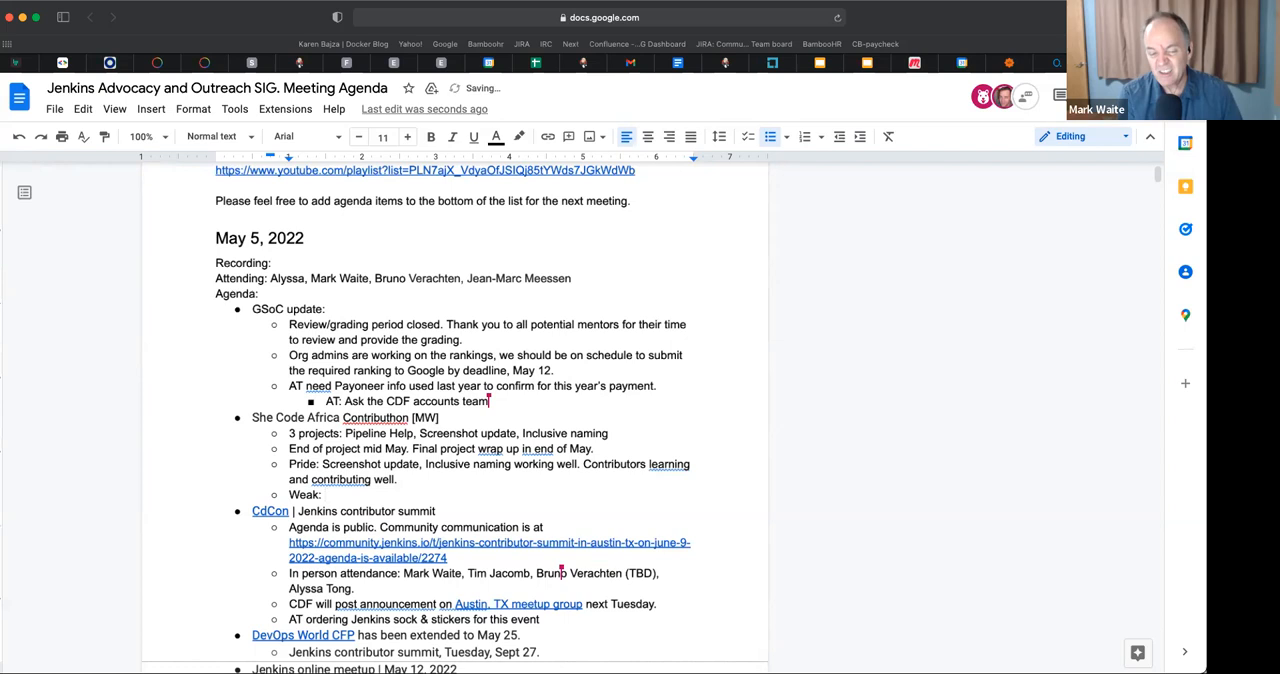
pyautogui.write('P')
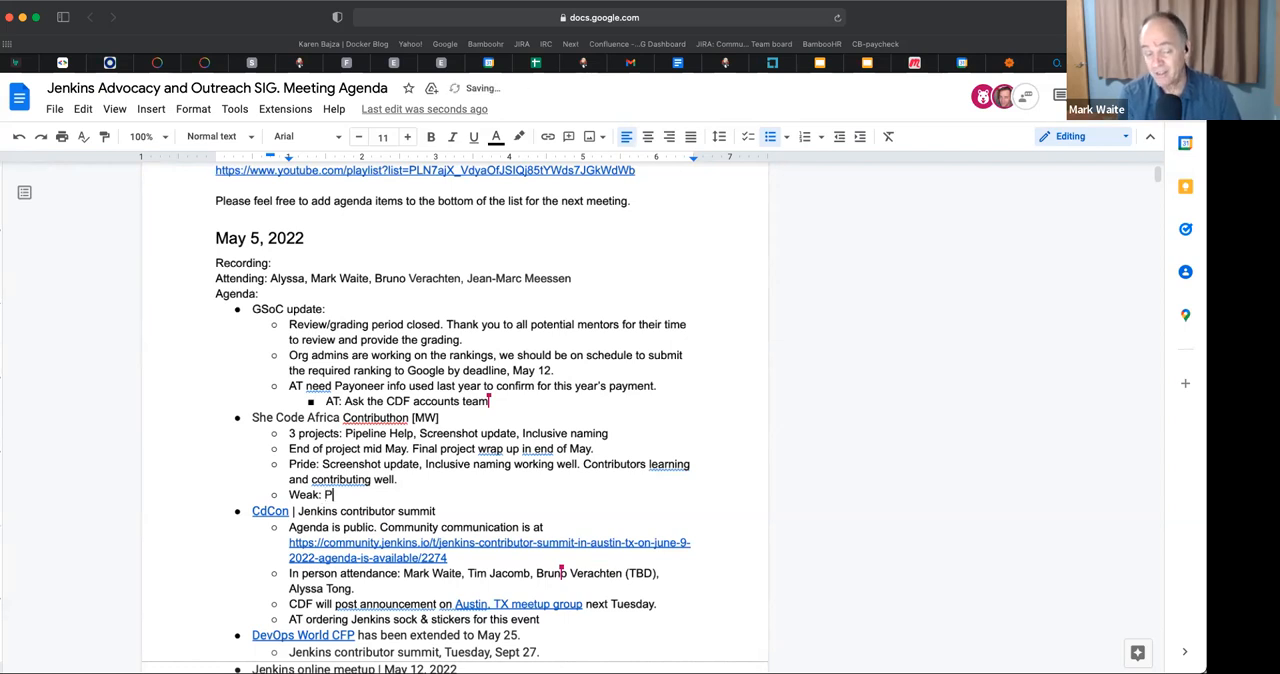
pyautogui.write('o')
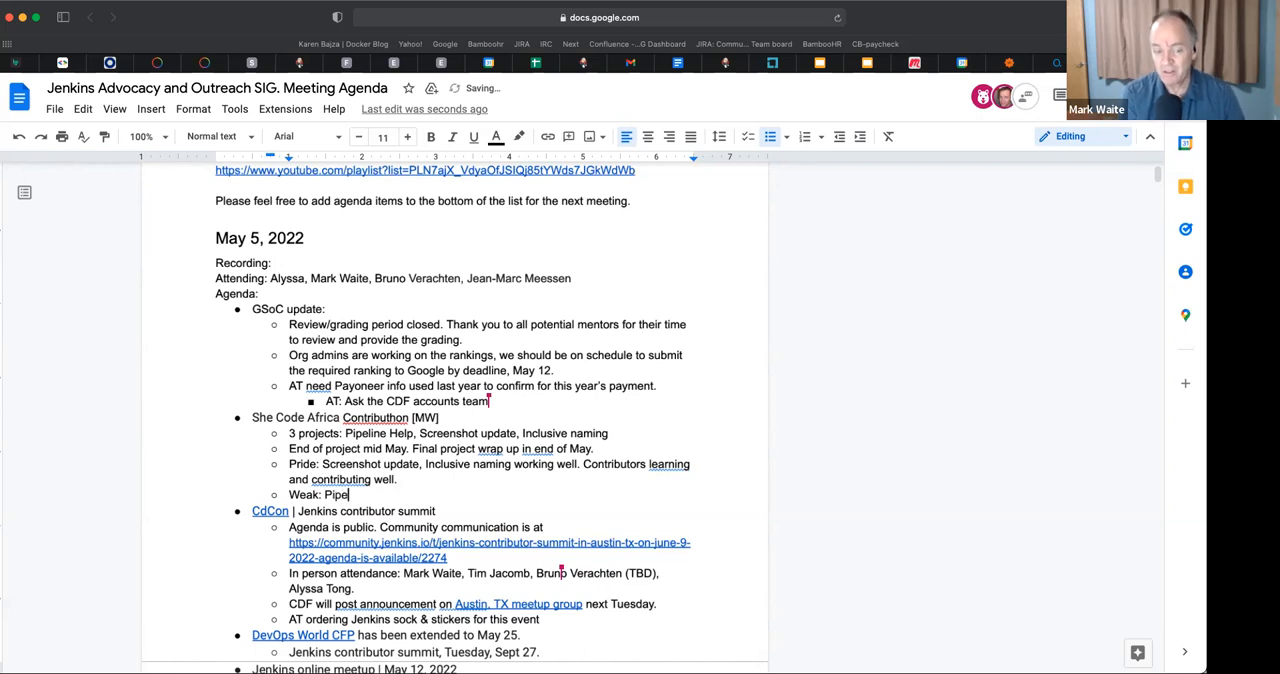
pyautogui.write('line')
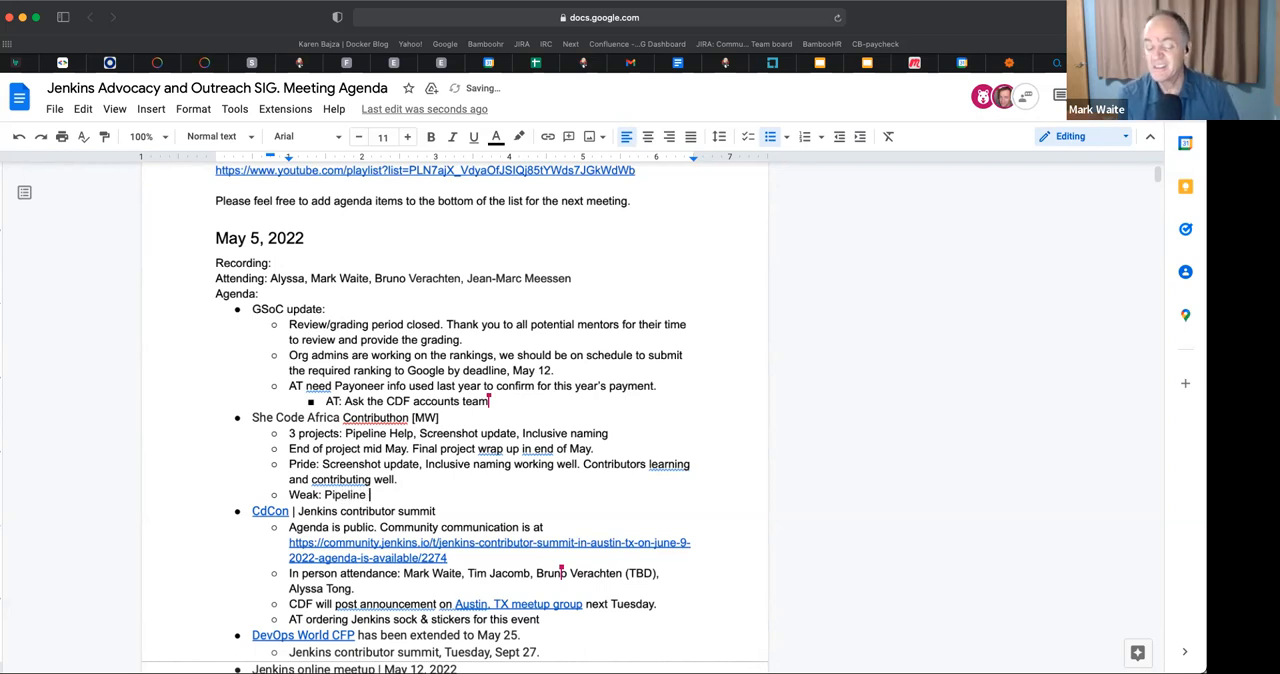
pyautogui.write('Help too technical')
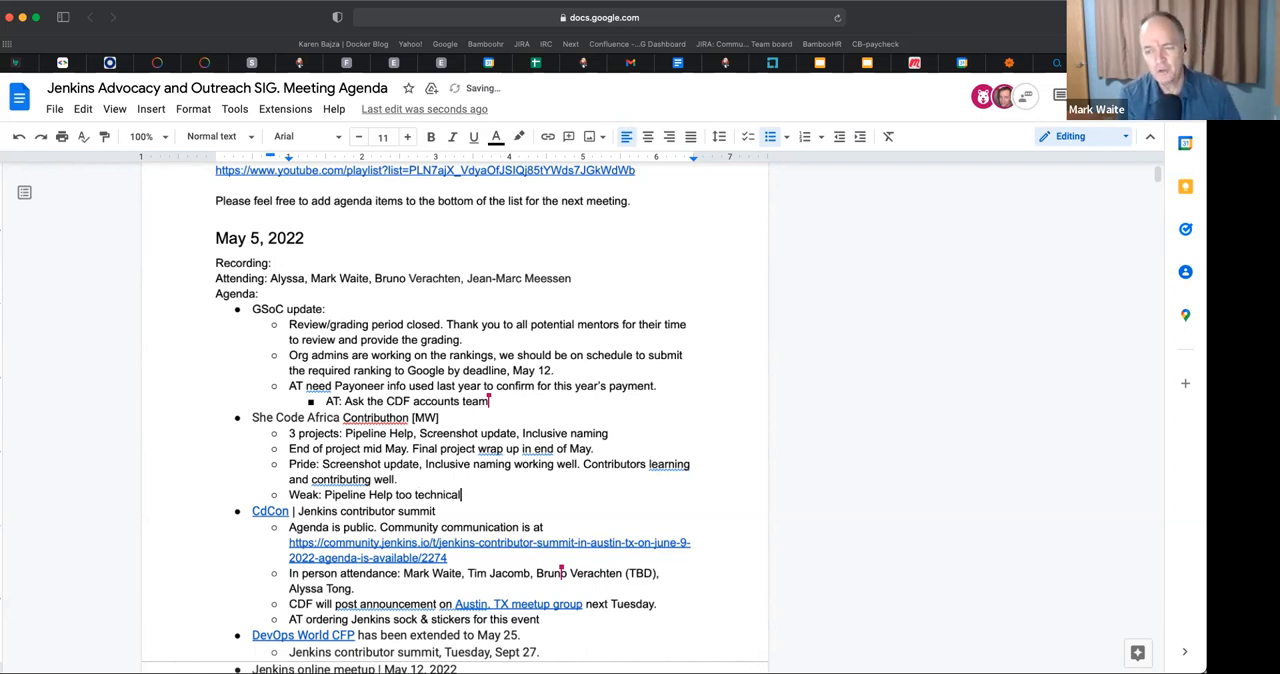
pyautogui.write('demanding,')
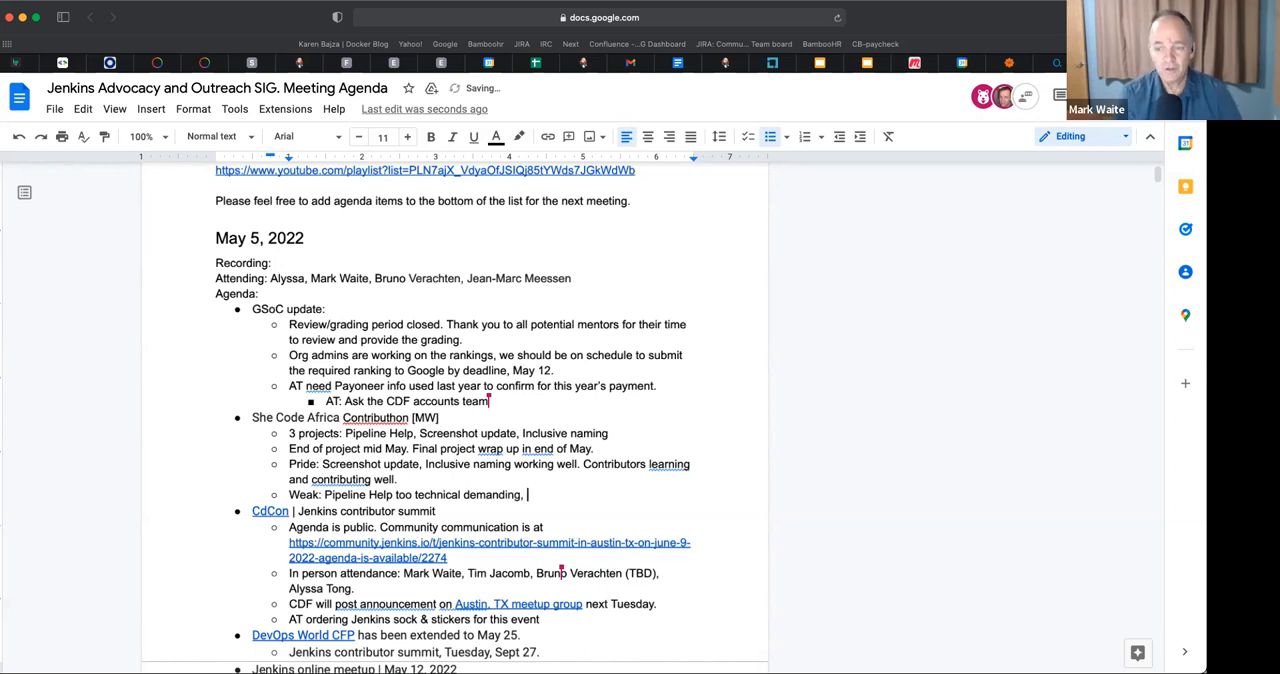
pyautogui.write('too')
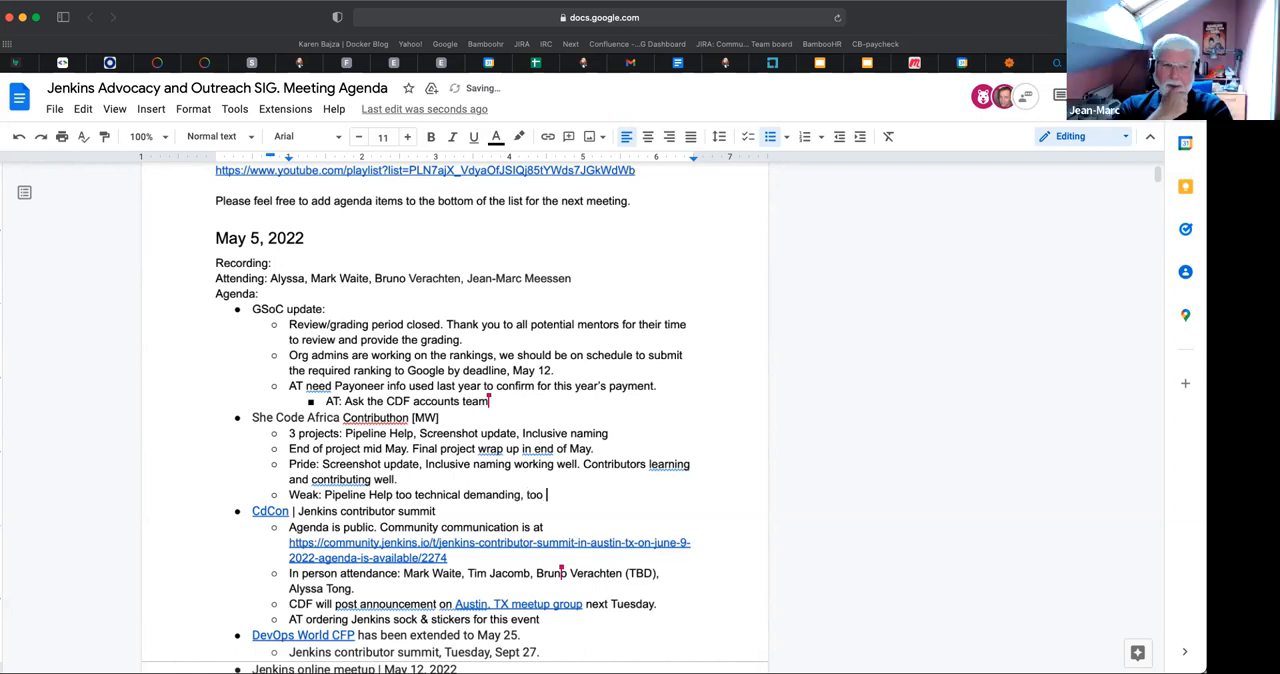
pyautogui.write('m')
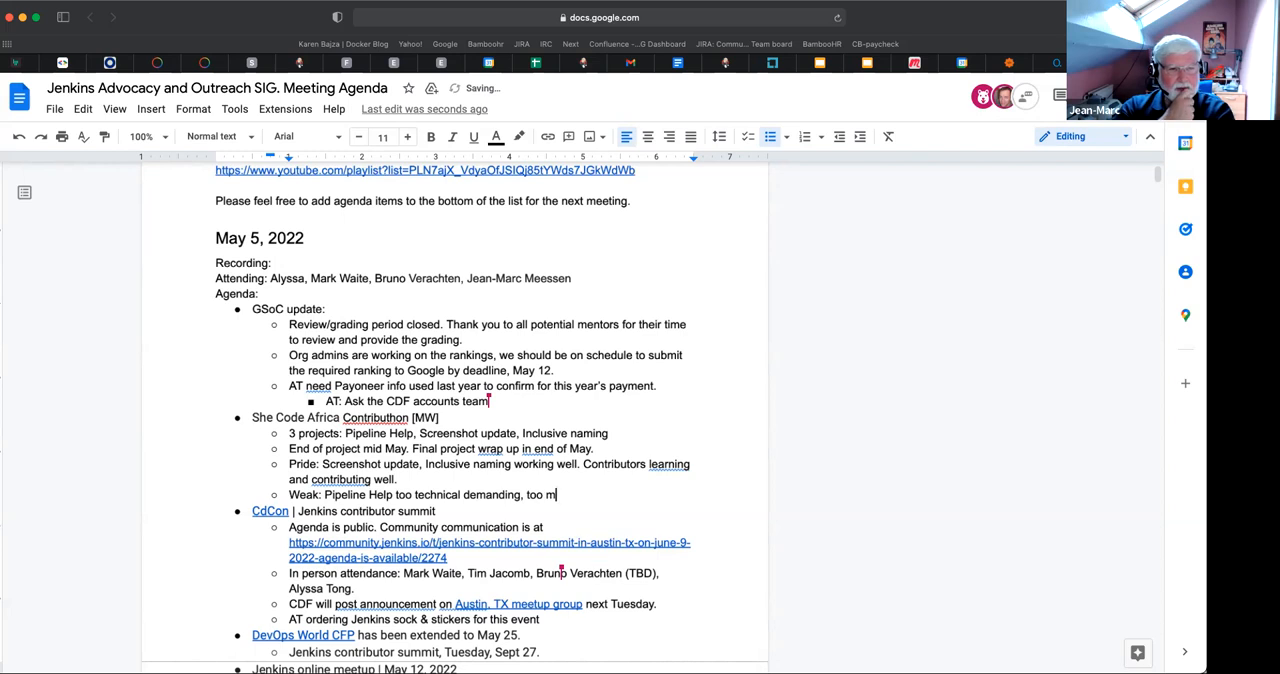
pyautogui.press('Backspace')
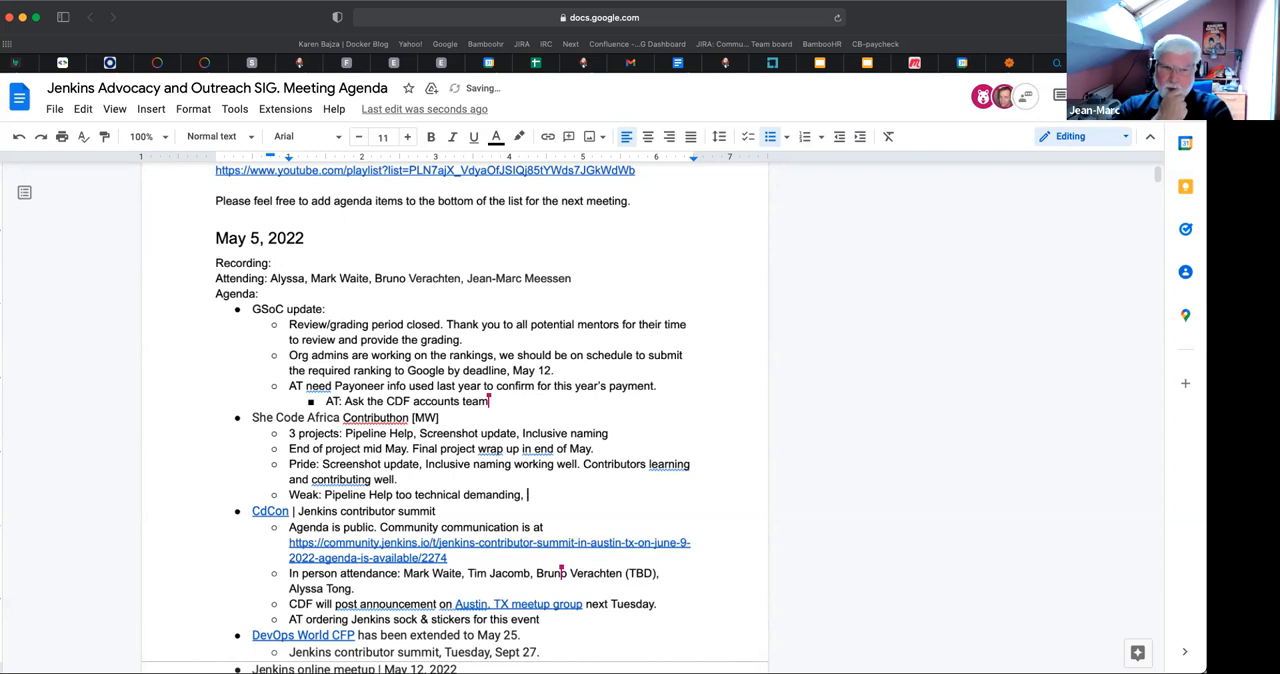
# - Add that it leaves much oppty for mistakes for new contributors
pyautogui.write('much')
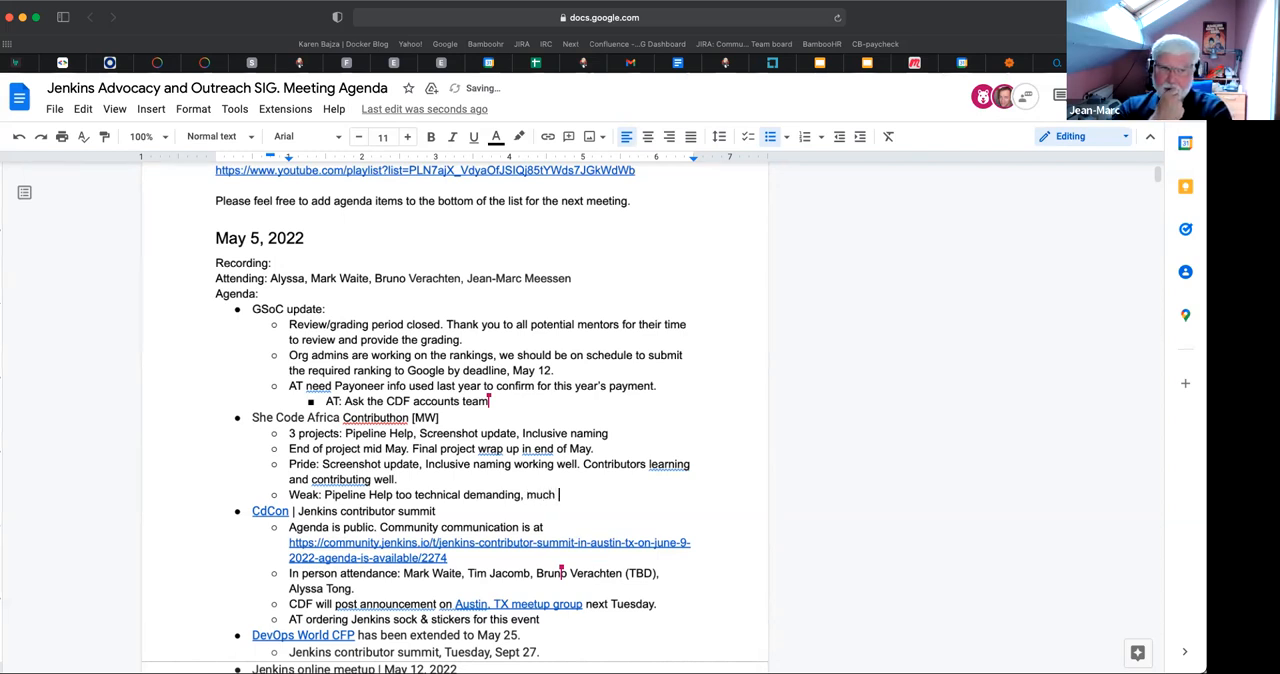
pyautogui.write('oppty for')
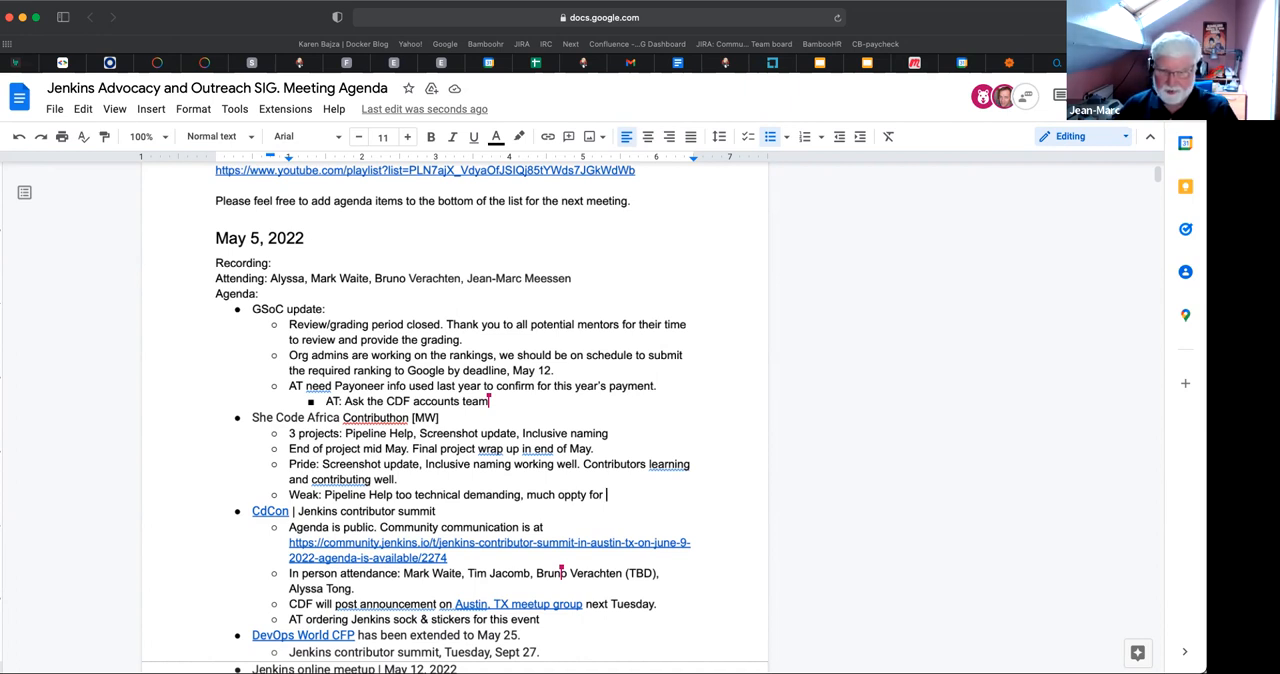
pyautogui.write('mis')
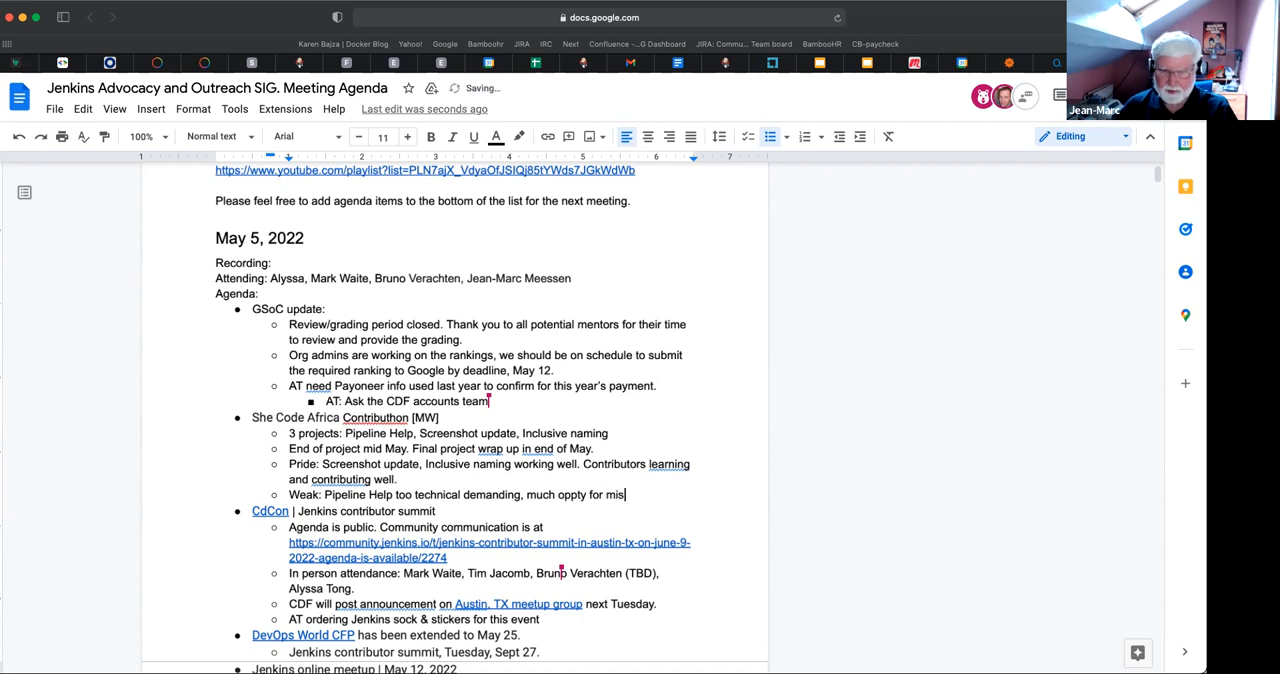
pyautogui.write('takes')
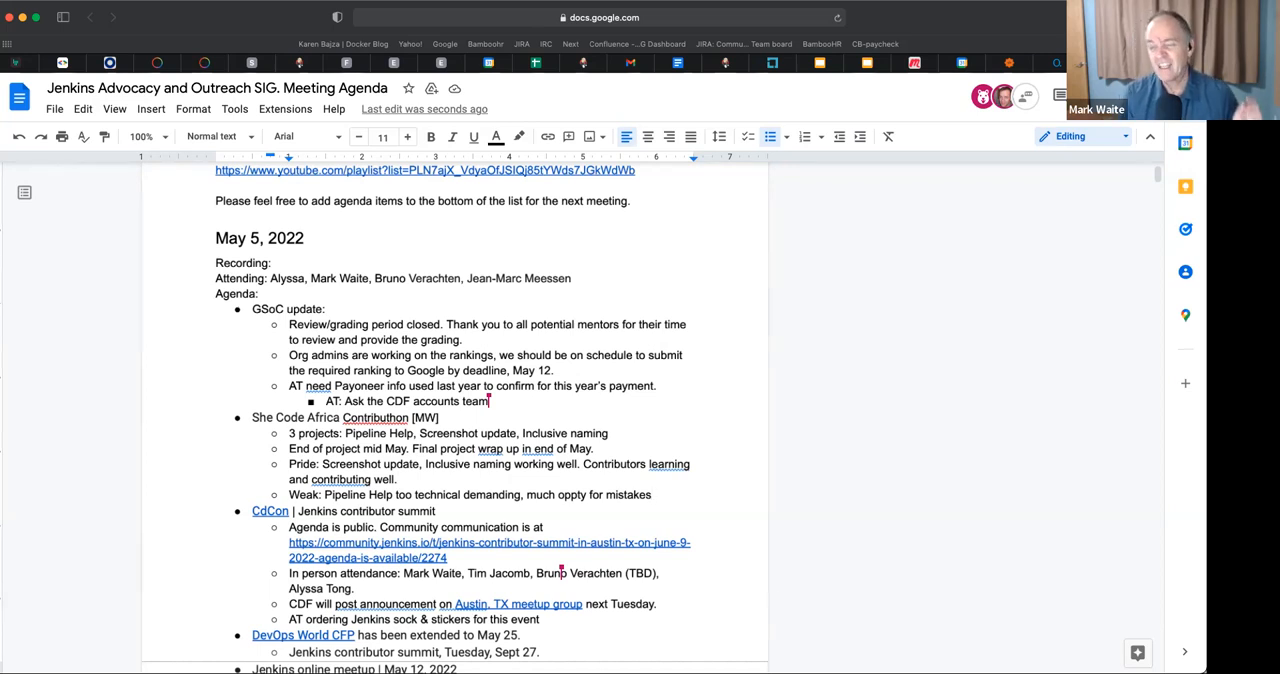
pyautogui.write('.')
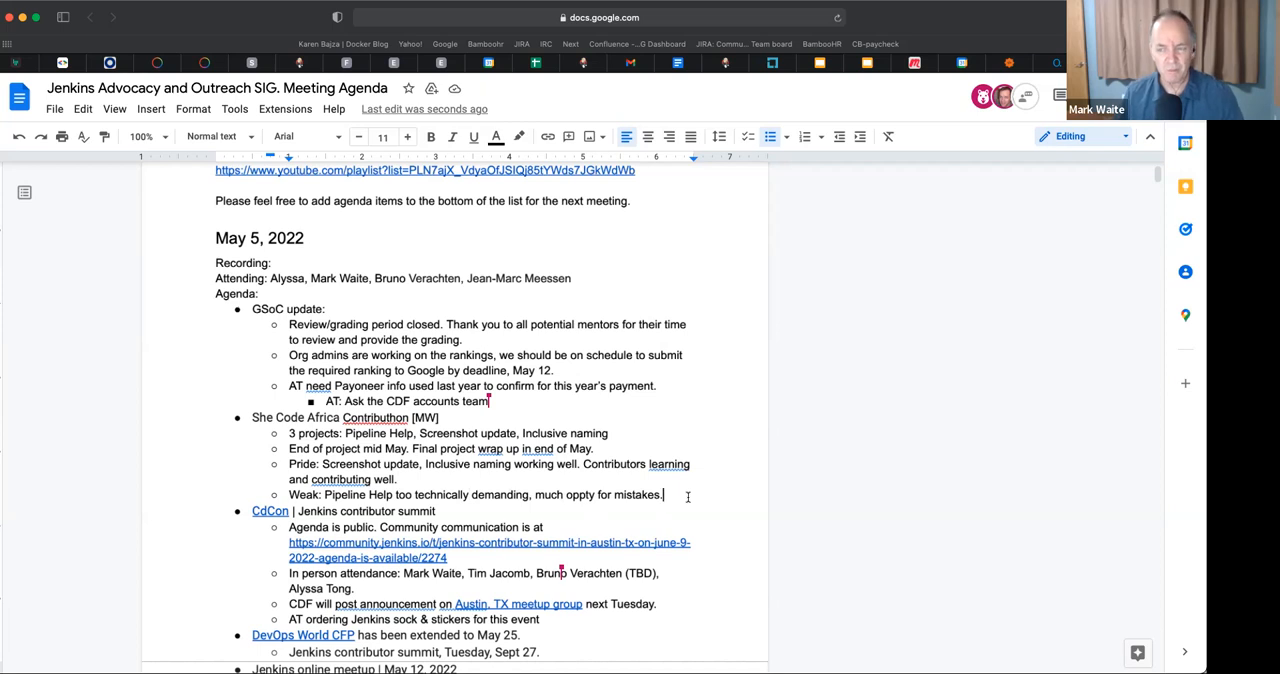
pyautogui.write('for new')
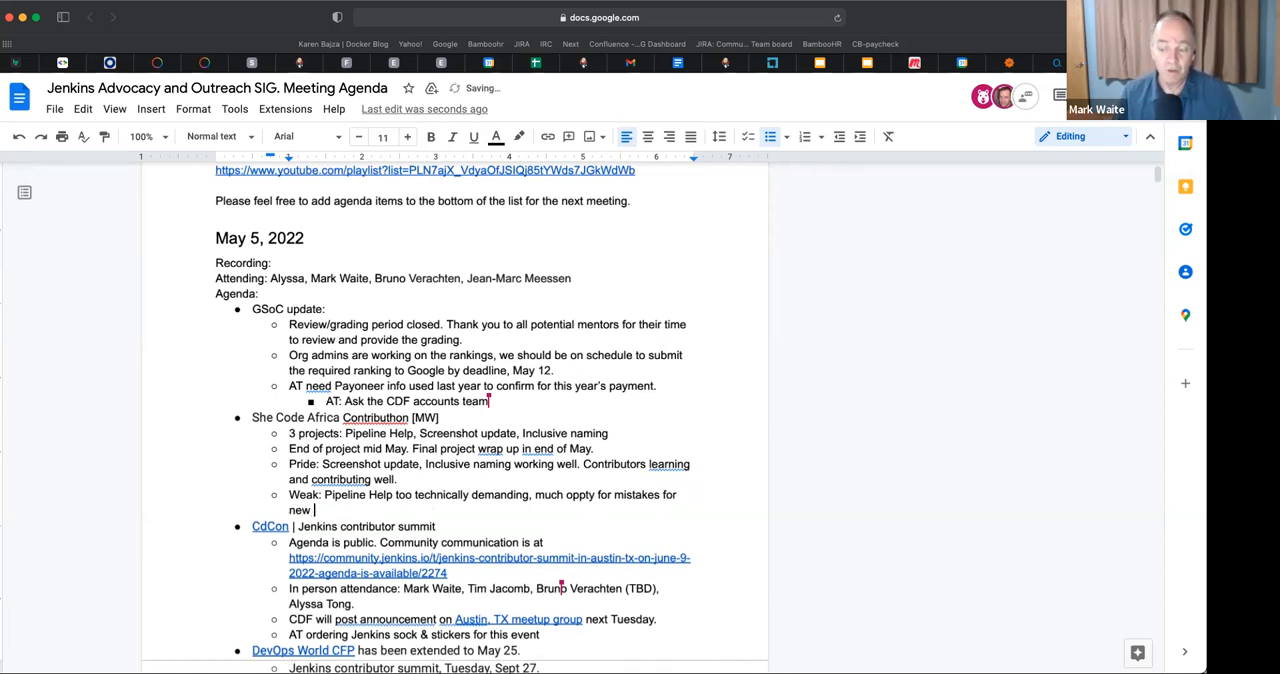
pyautogui.write('contributors.')
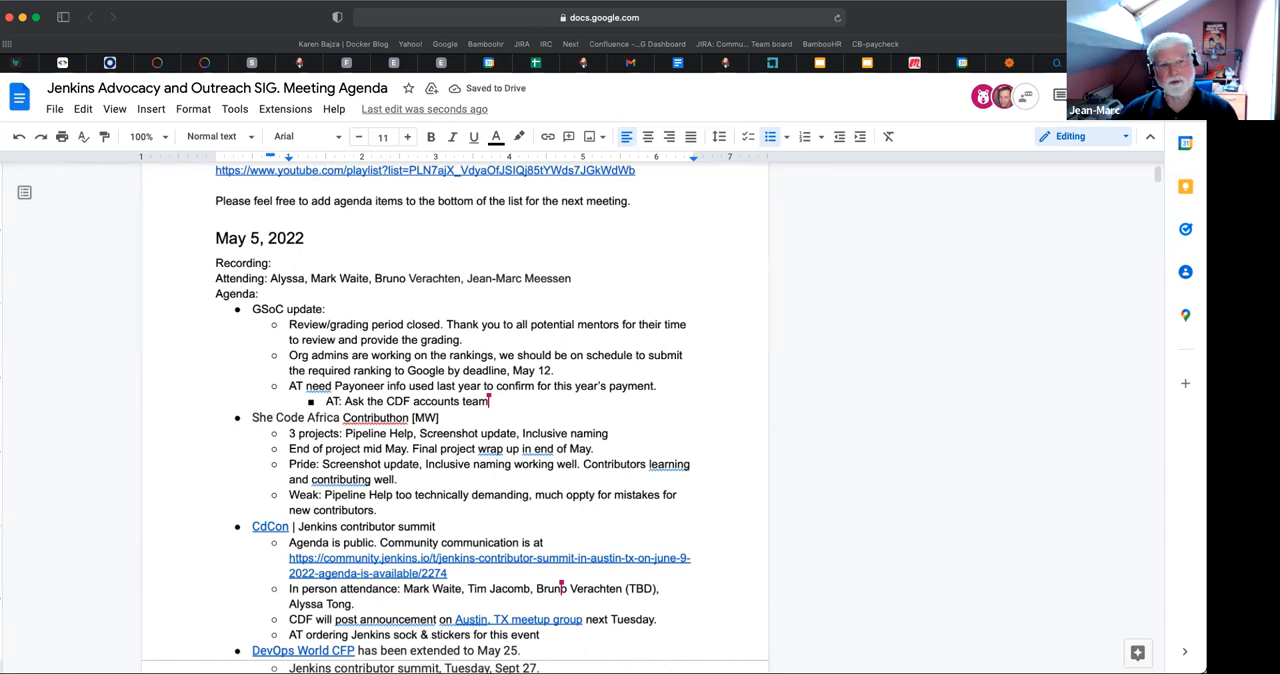
# - Add a nested 'Review retrospective' bullet under the Weak note and select 'retrospective'
pyautogui.press('enter')
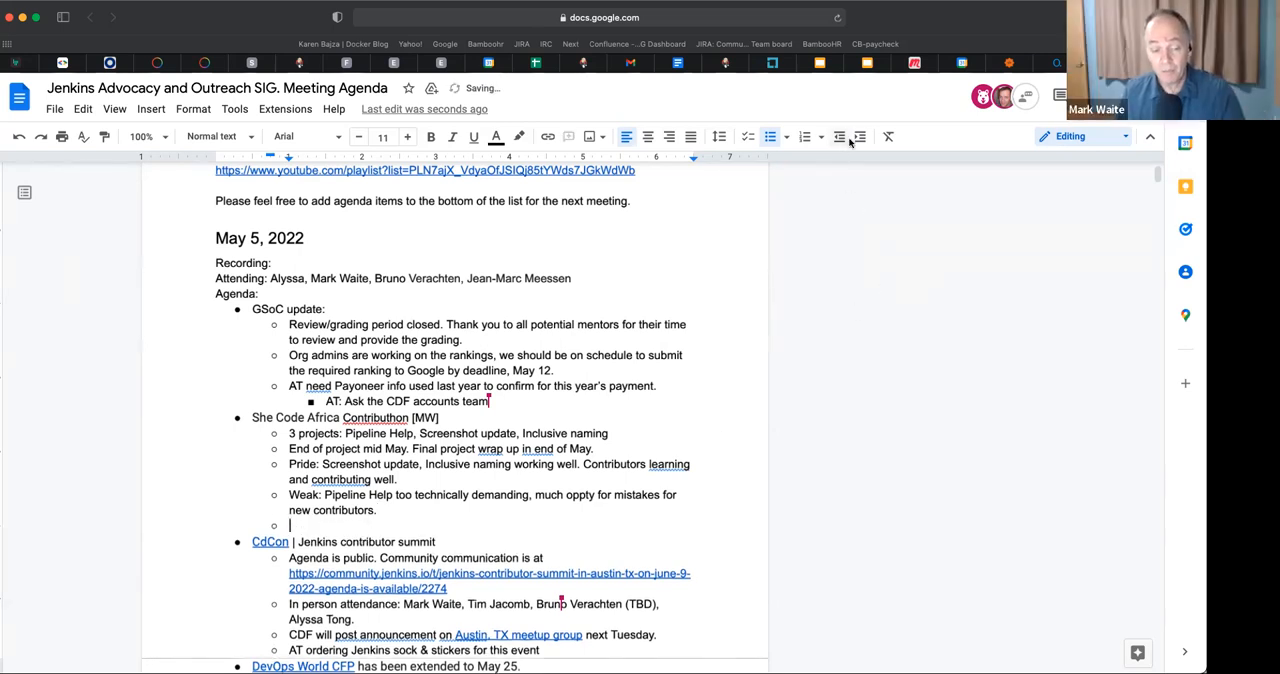
pyautogui.write('Review')
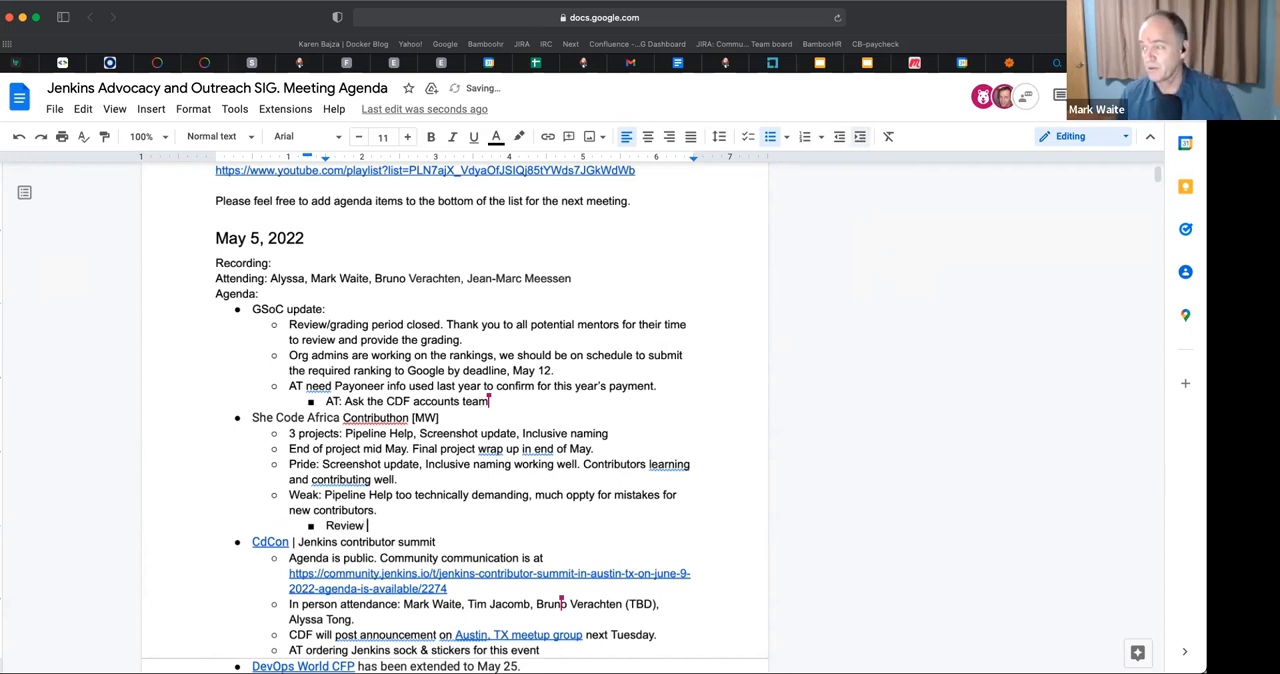
pyautogui.write('ret')
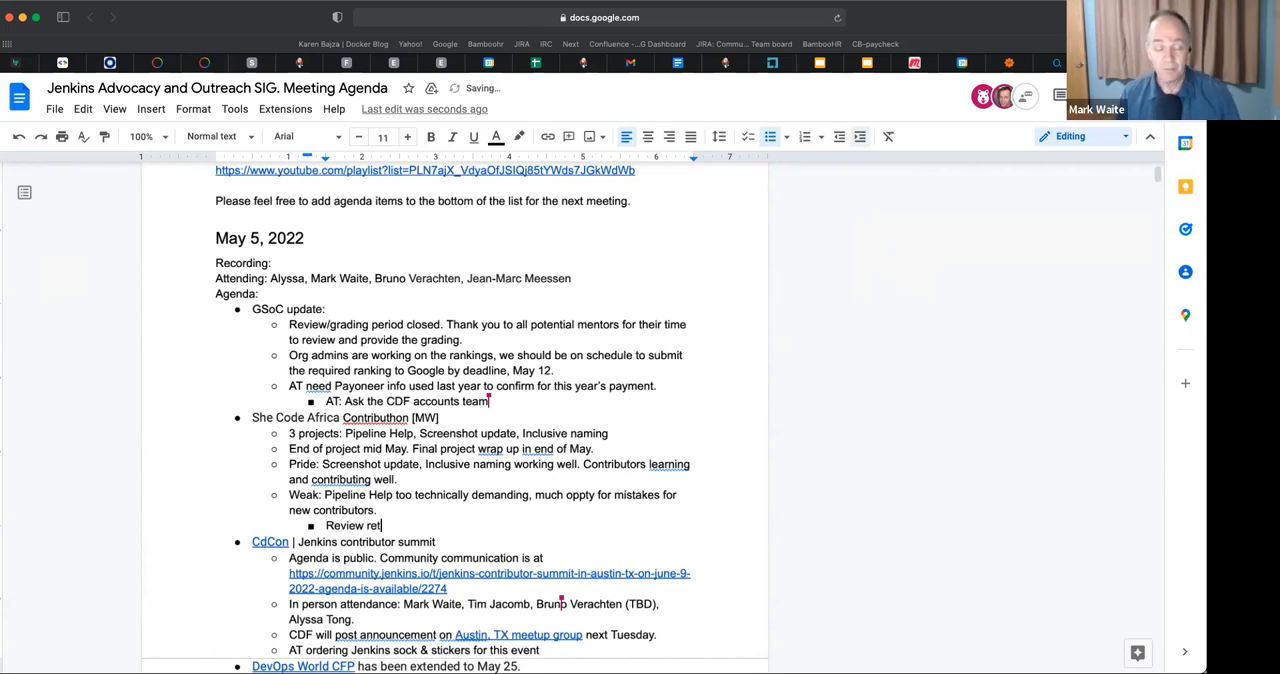
pyautogui.write('rospective')
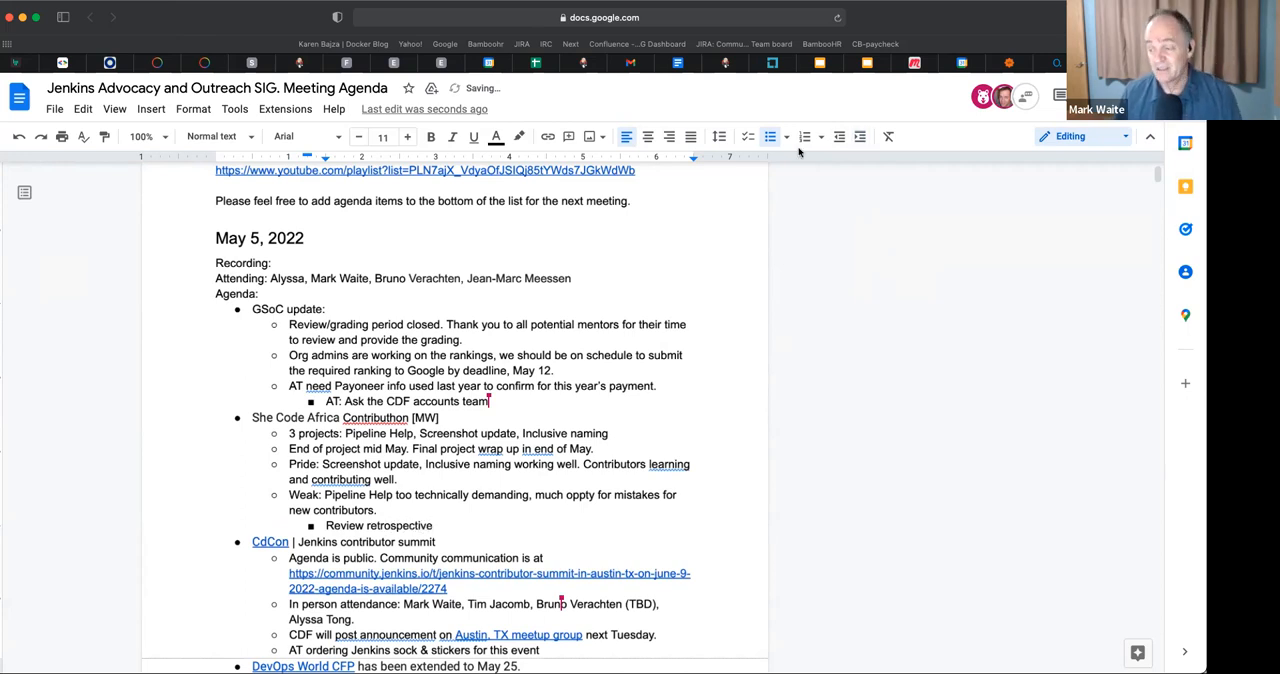
pyautogui.doubleClick(398, 524)
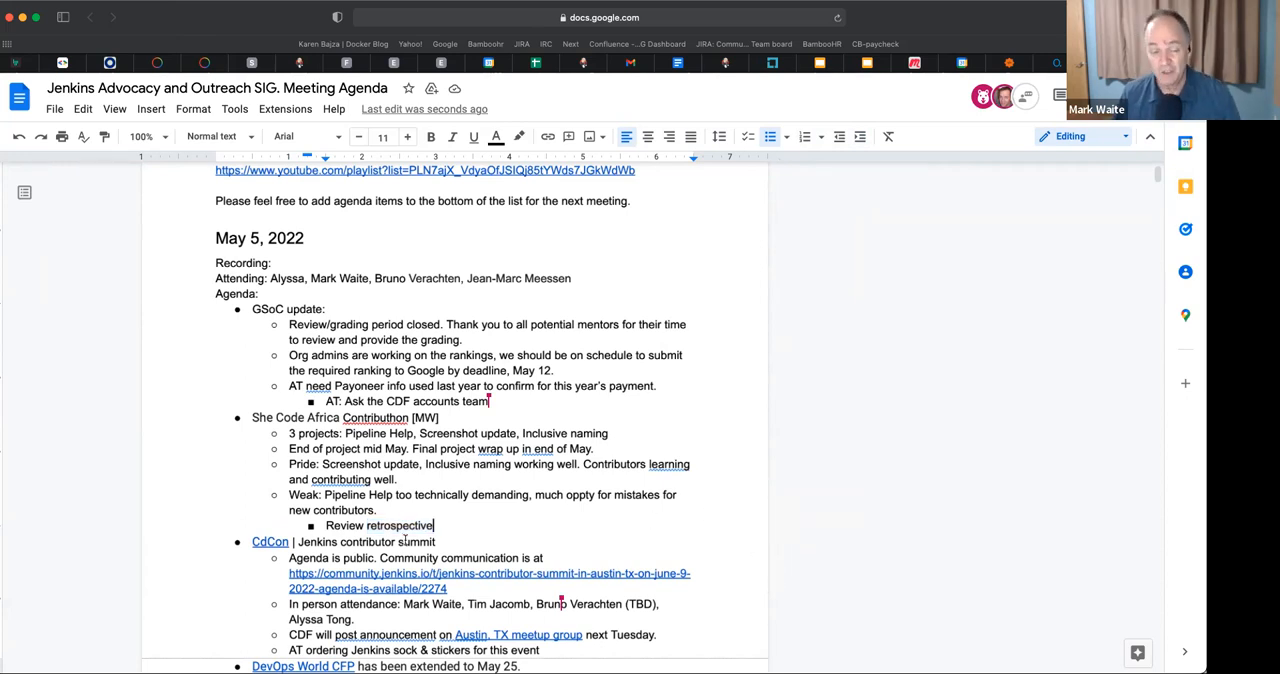
pyautogui.scroll(-3)
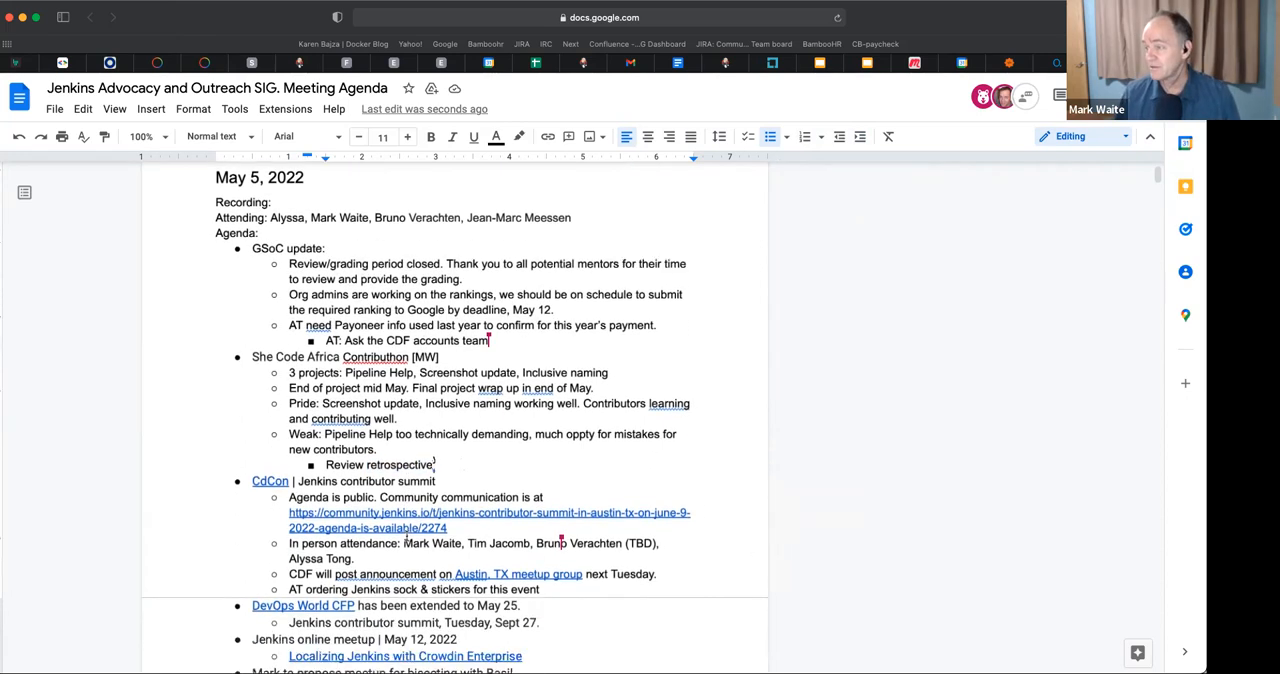
# - Scroll down through the agenda below the retrospective bullet
pyautogui.scroll(-3)
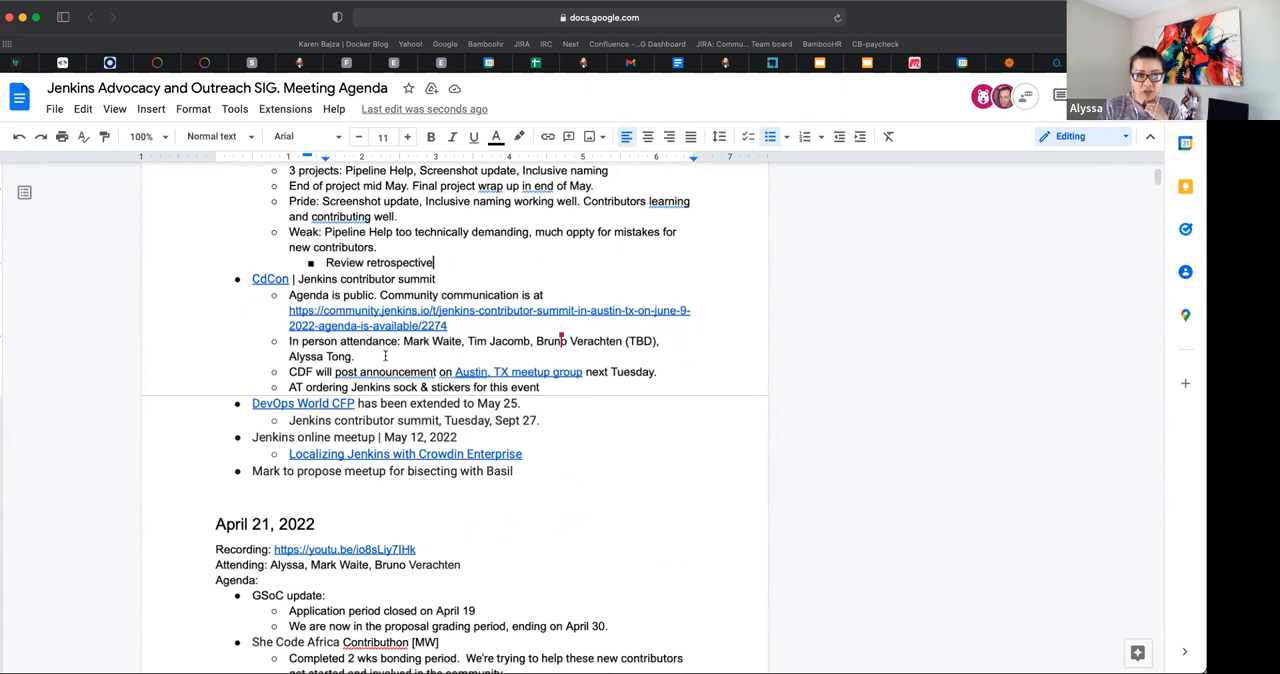
pyautogui.moveTo(572, 398)
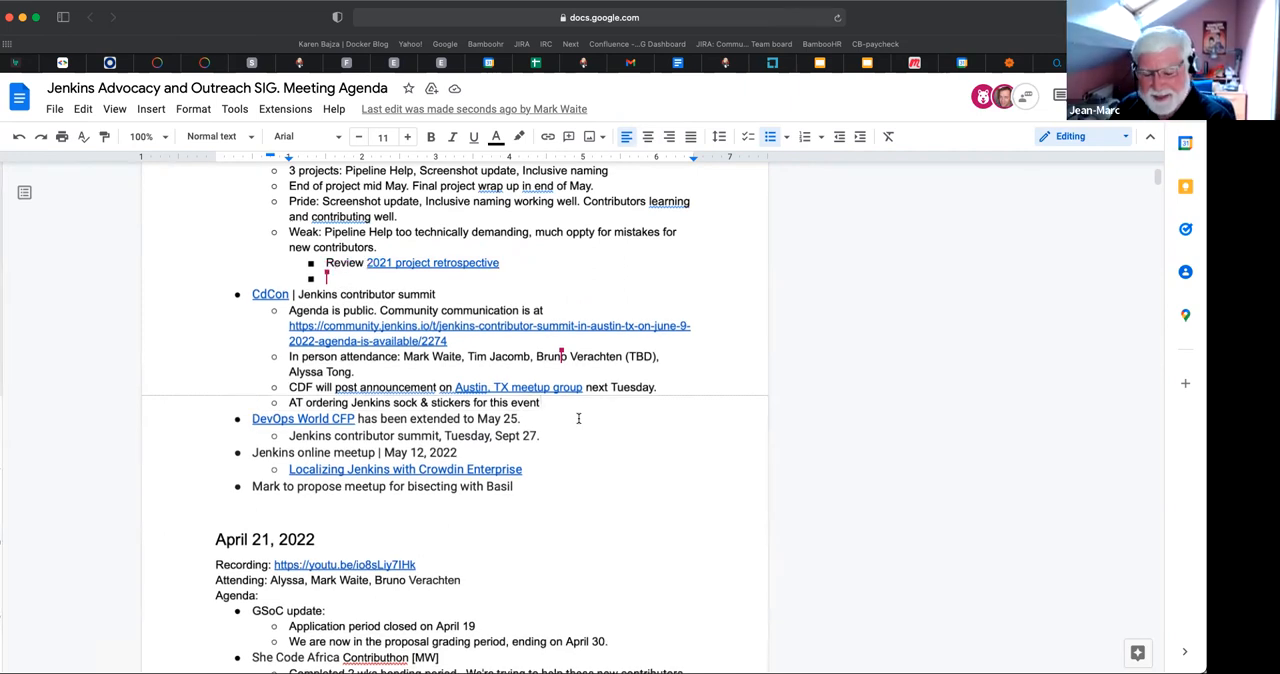
# - Write the sub-bullet that 2022 project retrospectives will be provided as well
pyautogui.write('2022 project retrospectives wil')
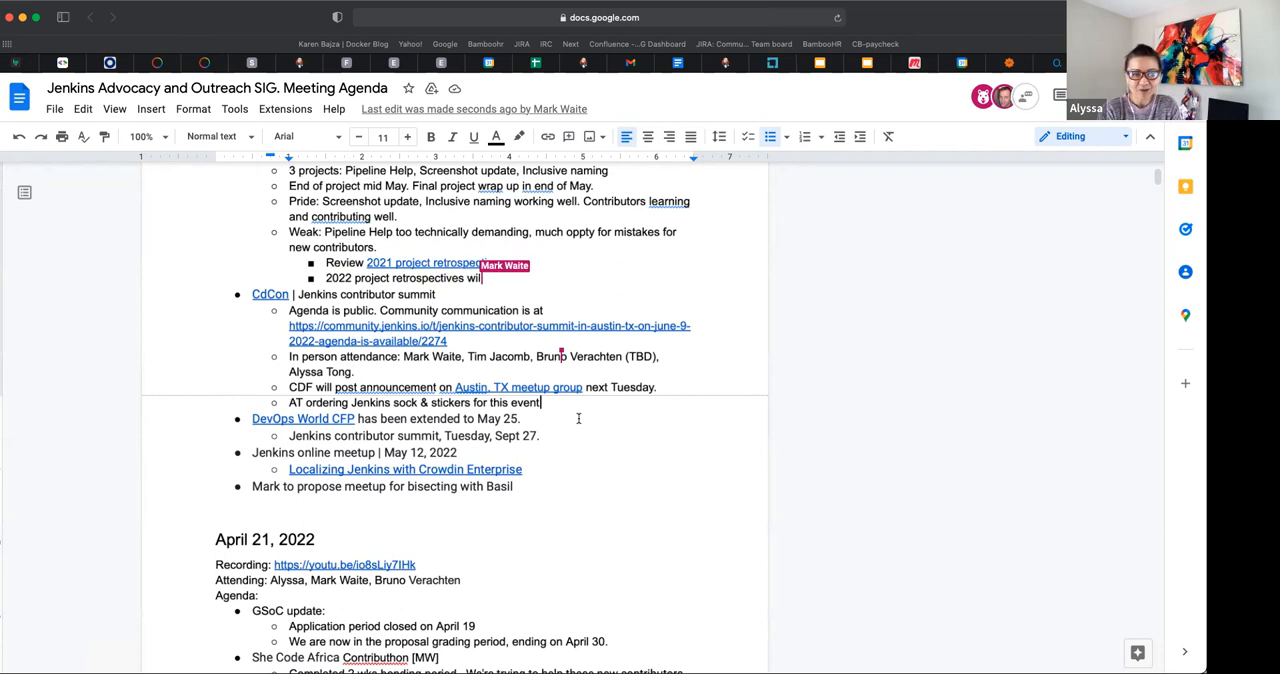
pyautogui.write('be provided as')
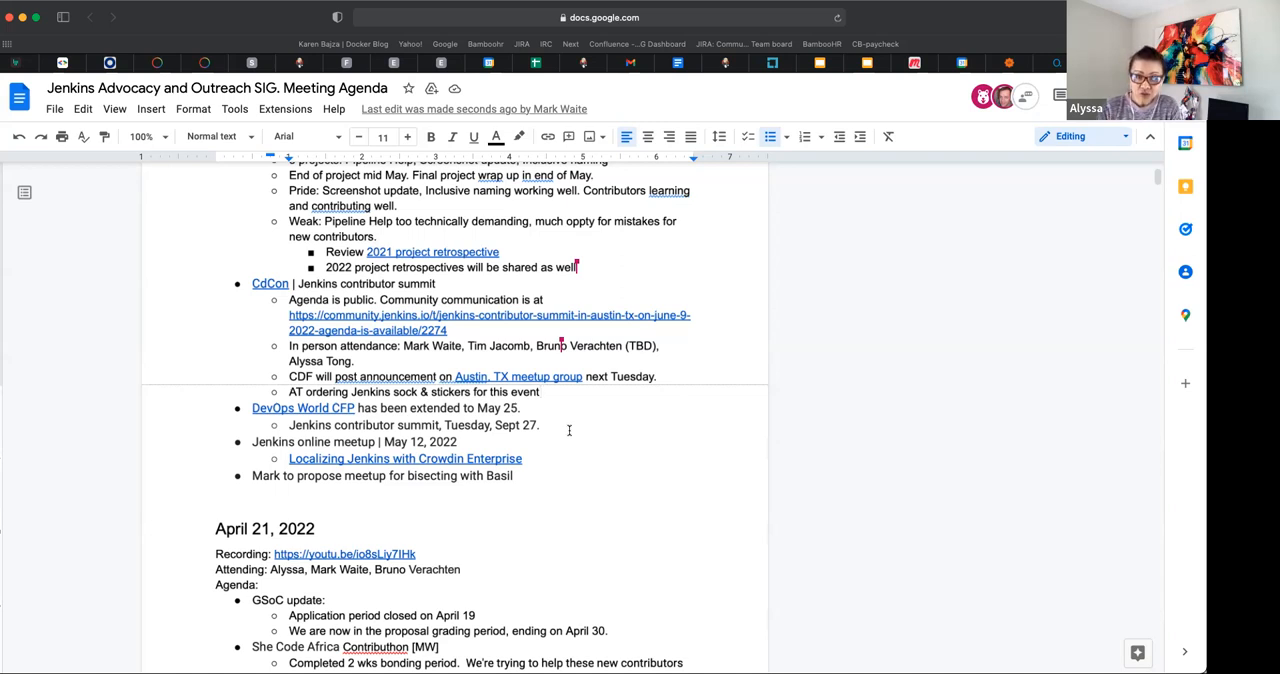
pyautogui.moveTo(568, 432)
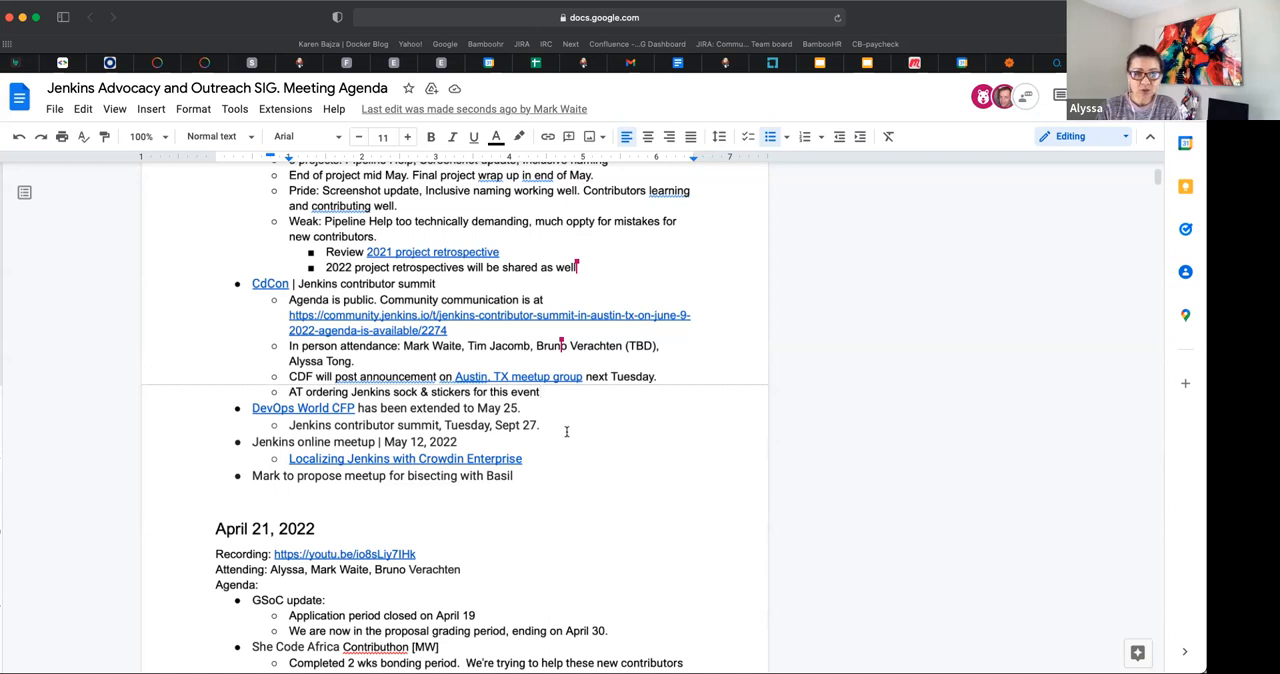
pyautogui.moveTo(548, 430)
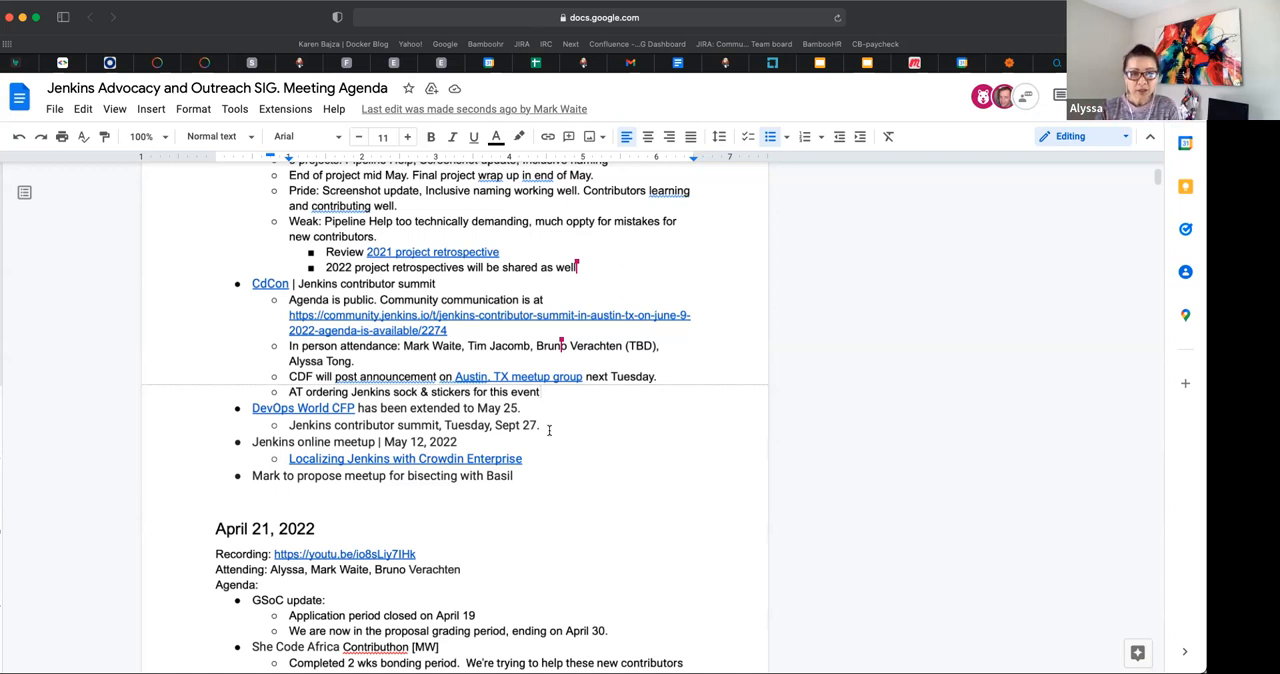
pyautogui.moveTo(550, 432)
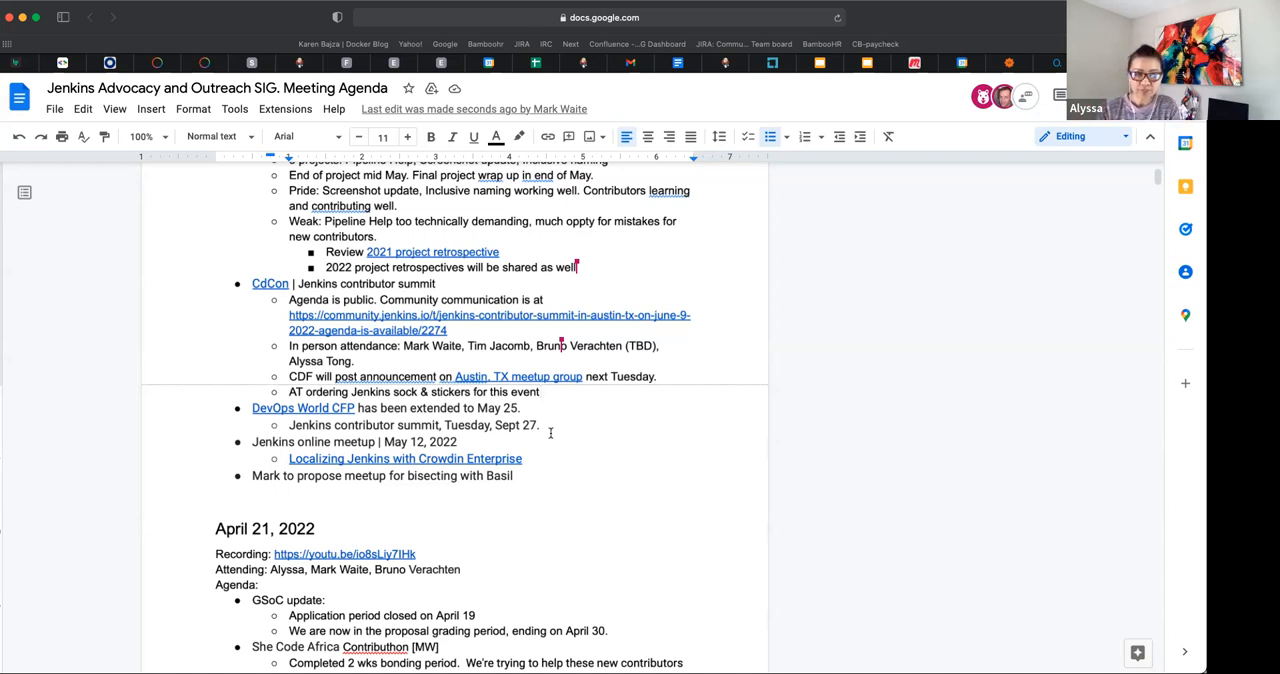
# - Scroll down through the agenda past the Basil meetup proposal
pyautogui.scroll(-3)
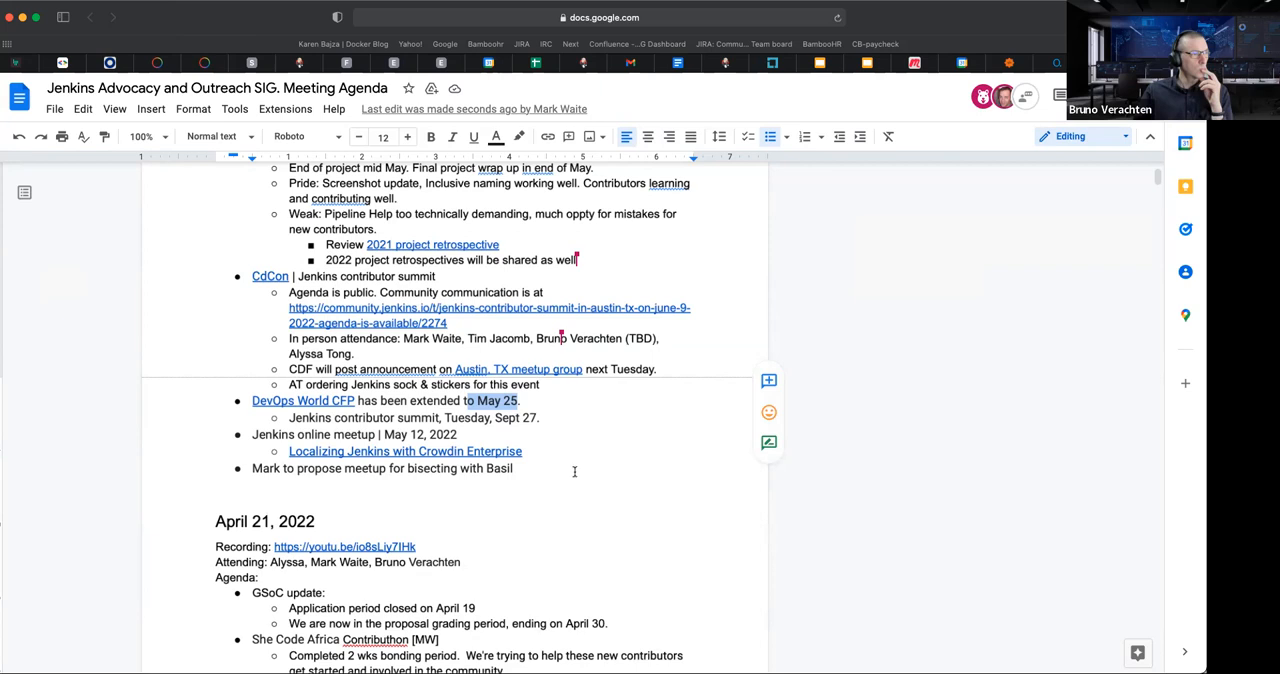
pyautogui.scroll(-3)
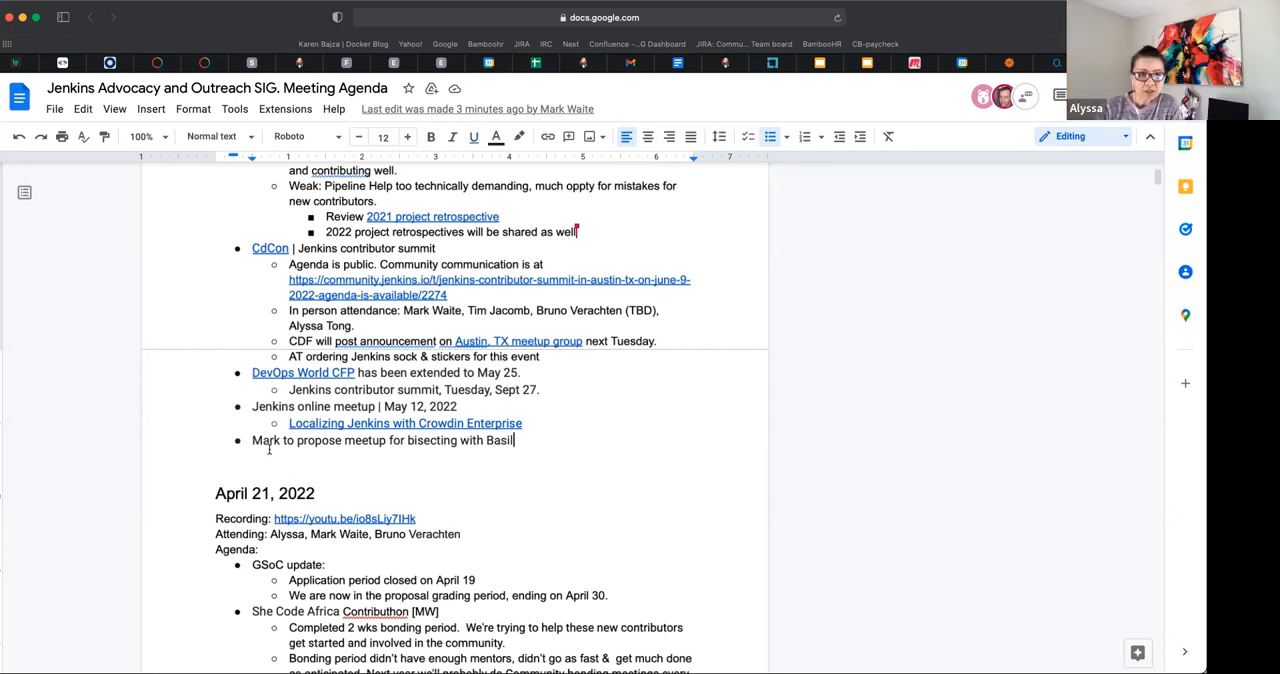
pyautogui.moveTo(506, 460)
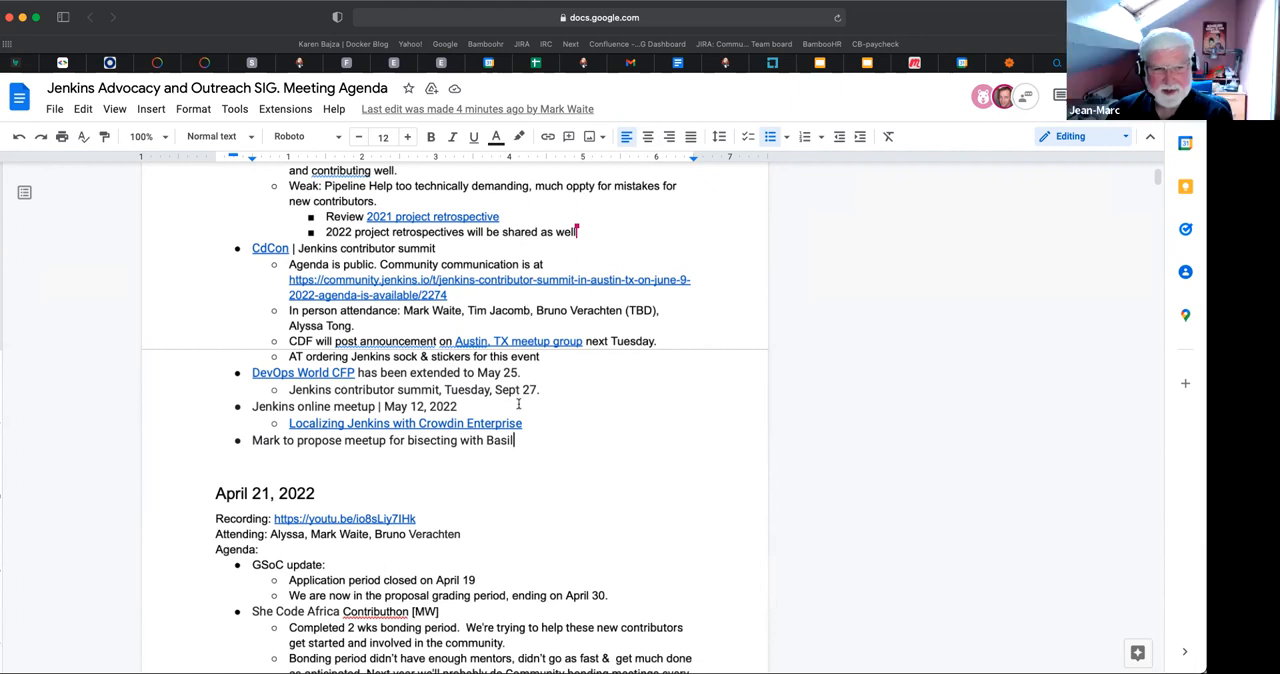
# - Under 'Additional meetups to propose', list accelerating Jenkins builds with Gradle Enterprise build caching
pyautogui.press('enter')
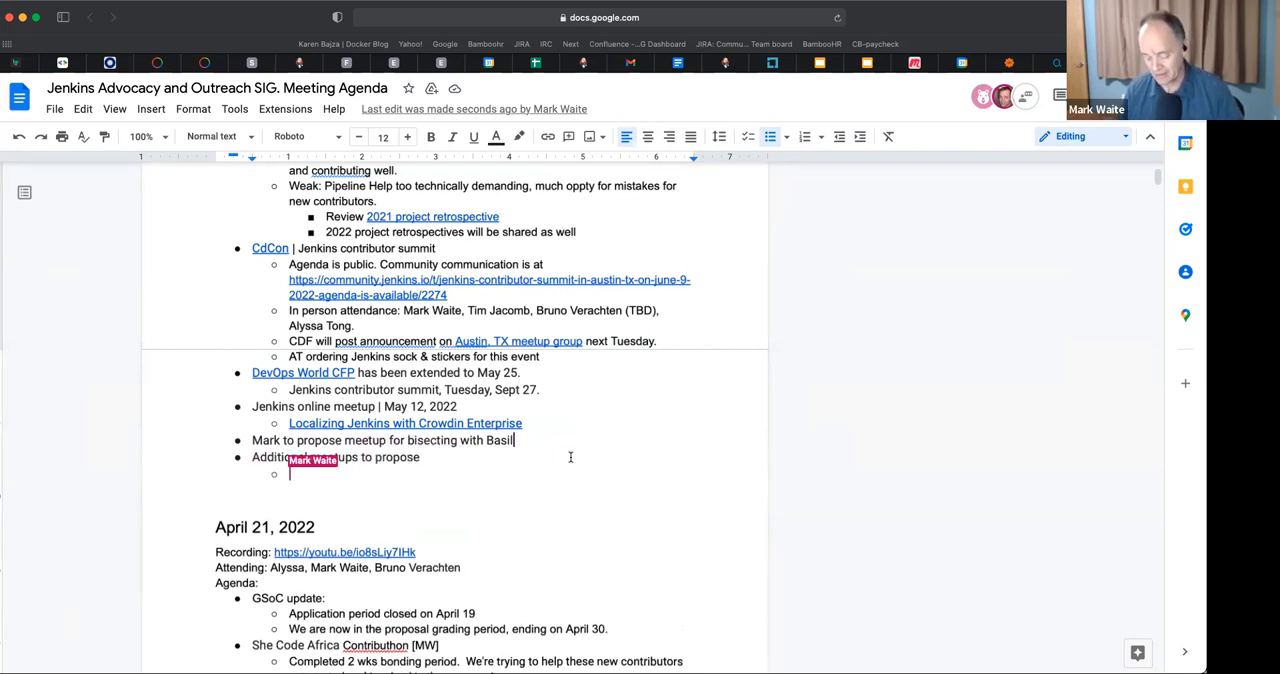
pyautogui.write('Accelerating Jenkins builds with Gradle Enterprise (')
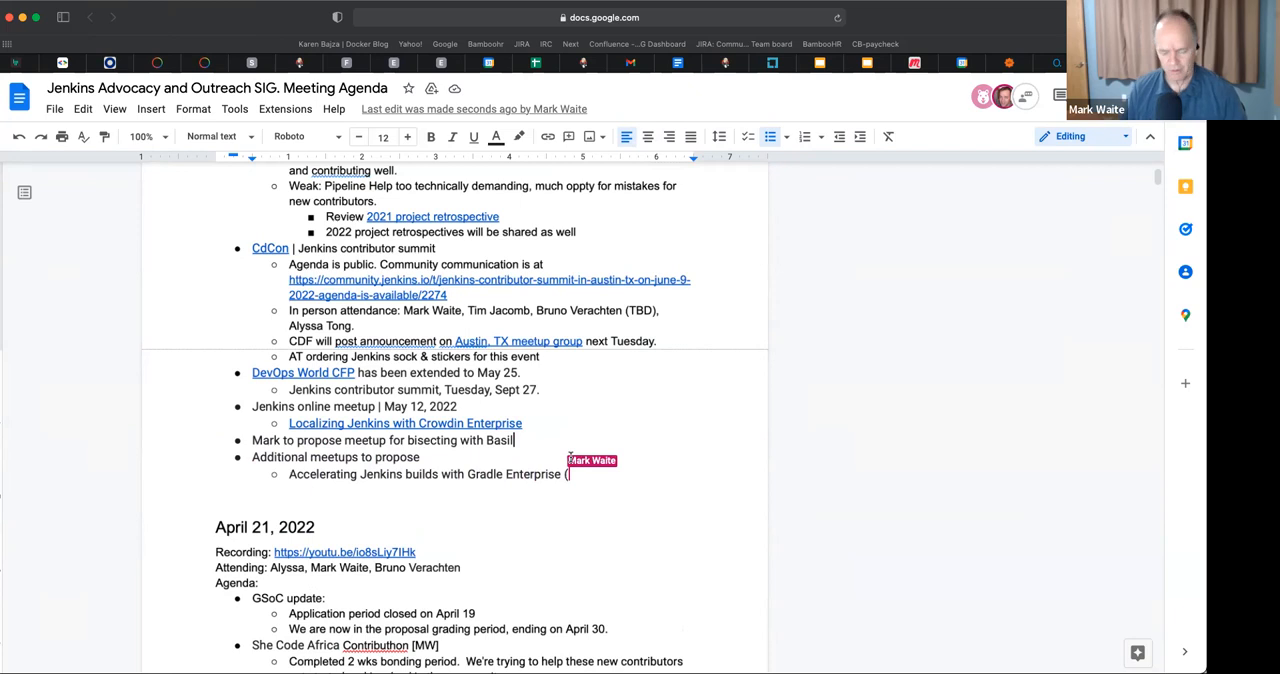
pyautogui.write('build caching)')
pyautogui.write('Accelerat')
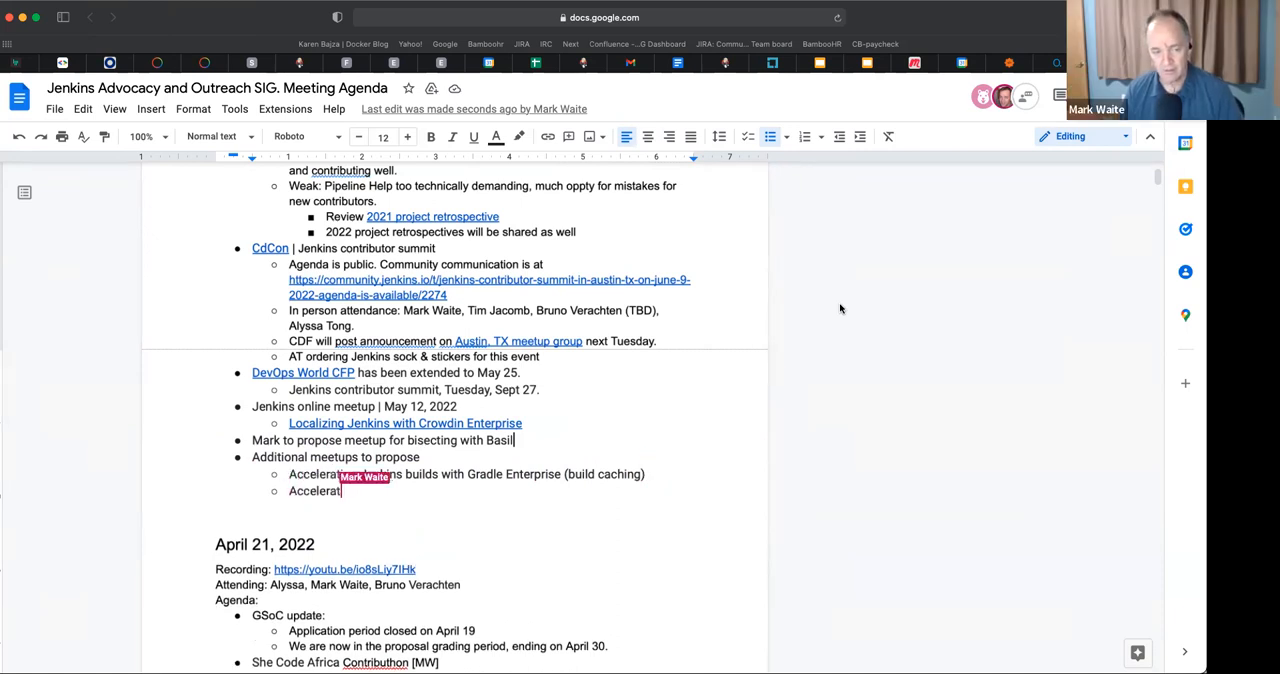
# - List a meetup on Jenkins testing with Launchable AI-based test selection
pyautogui.write('ing Jenkins te')
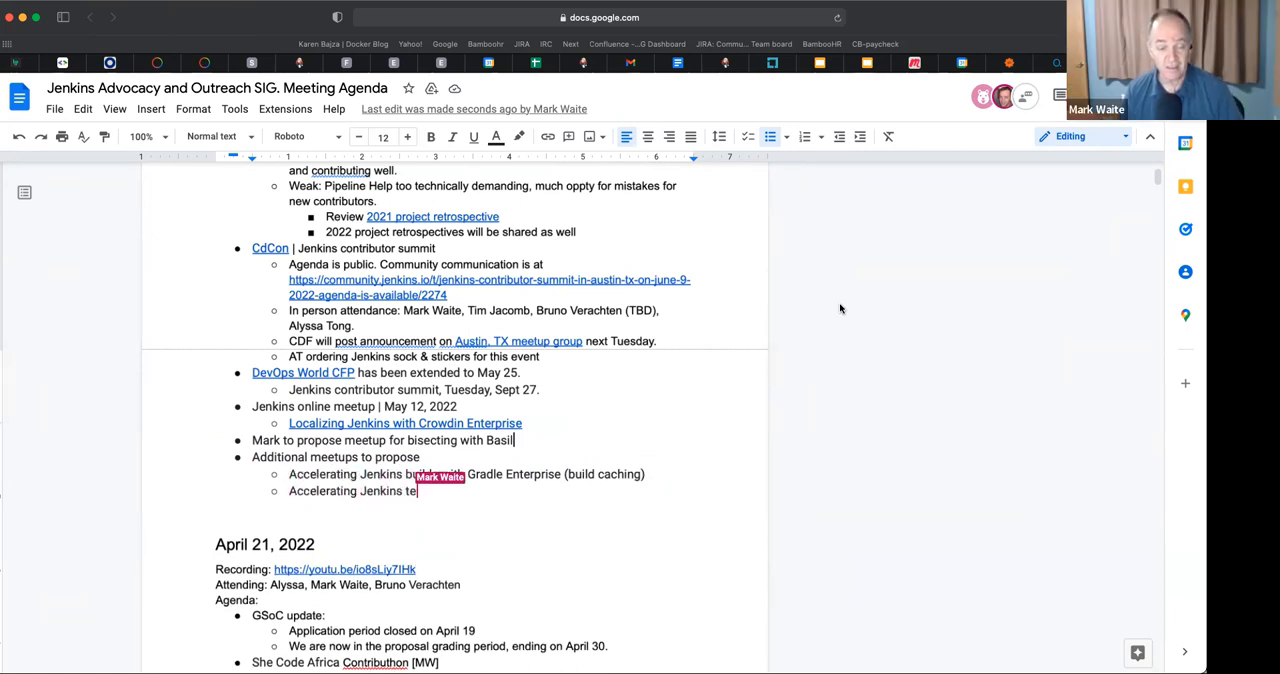
pyautogui.write('stsing')
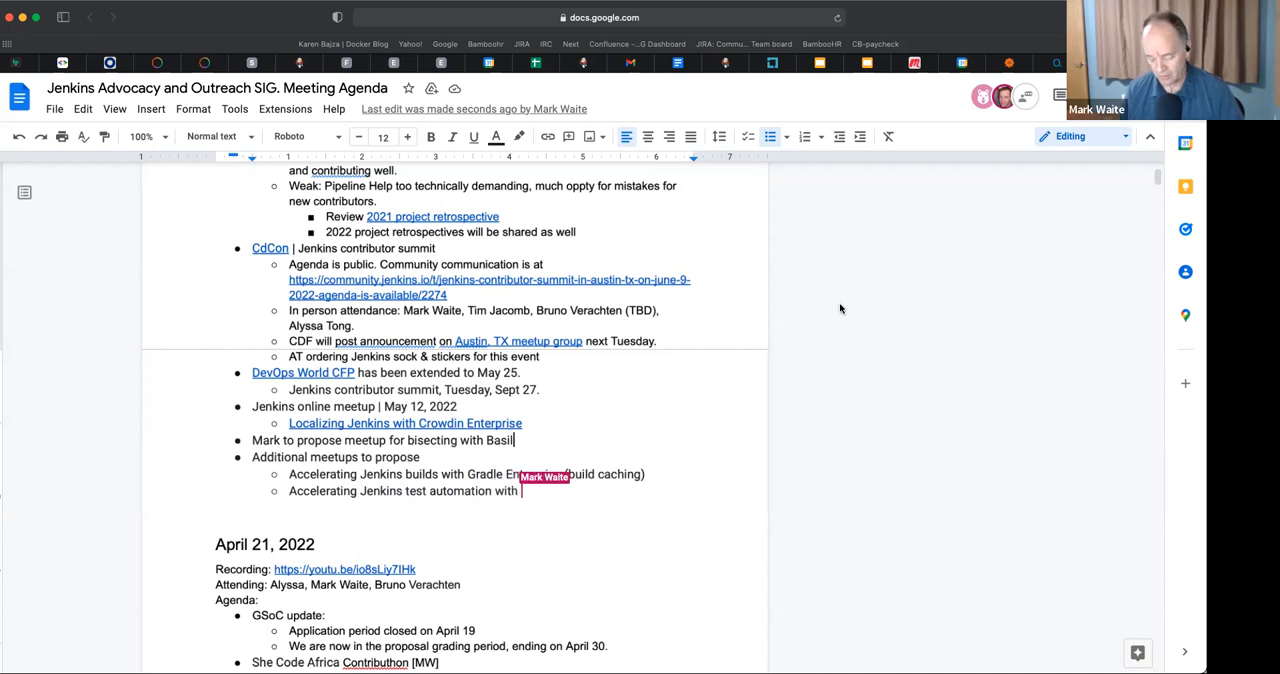
pyautogui.write('Launchable (')
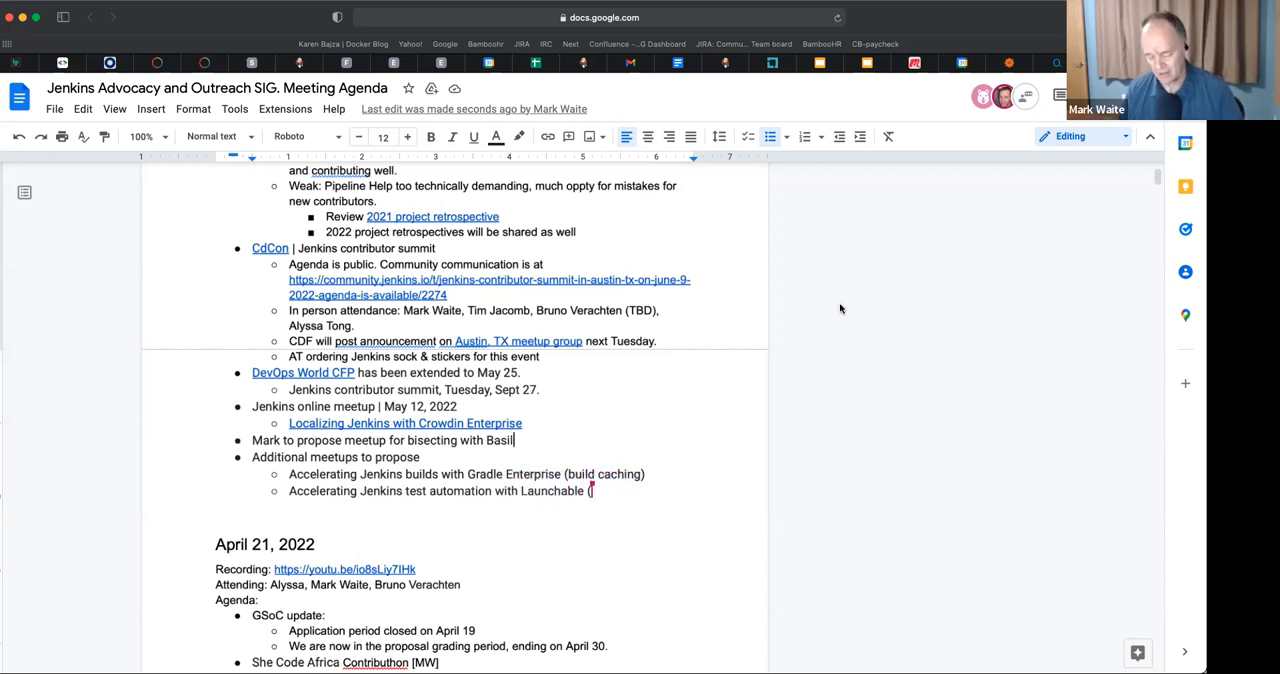
pyautogui.write('AI')
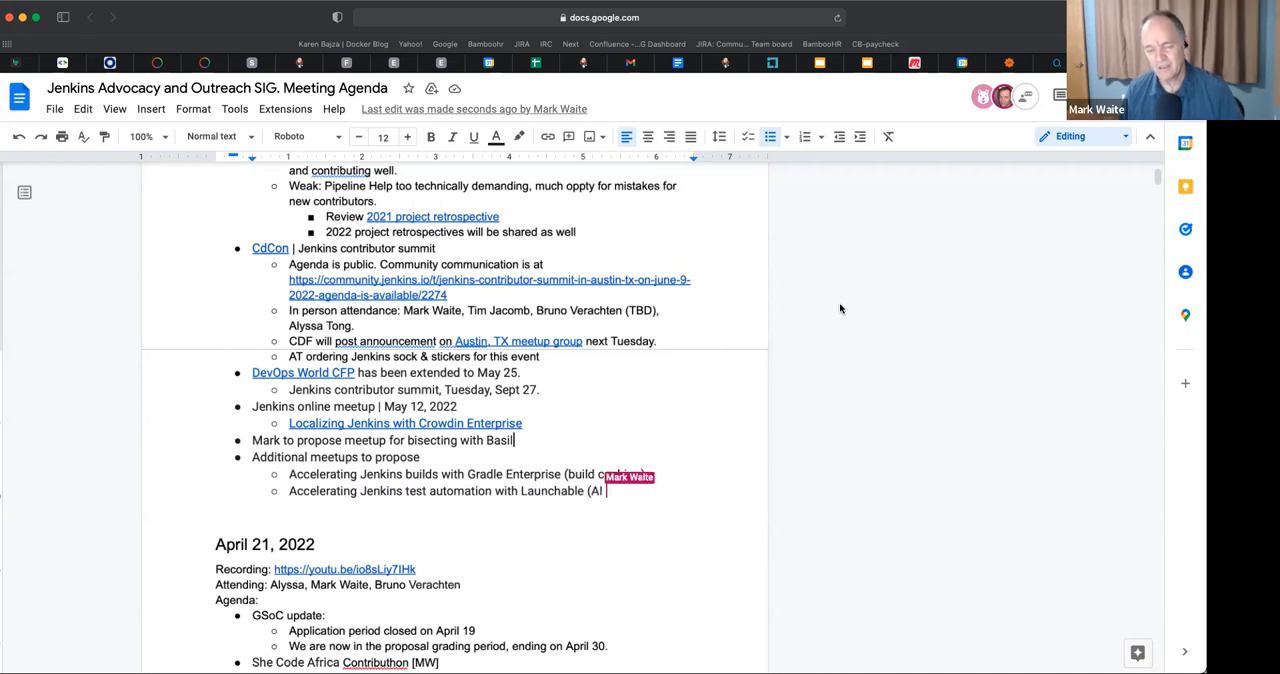
pyautogui.write('based test selection)')
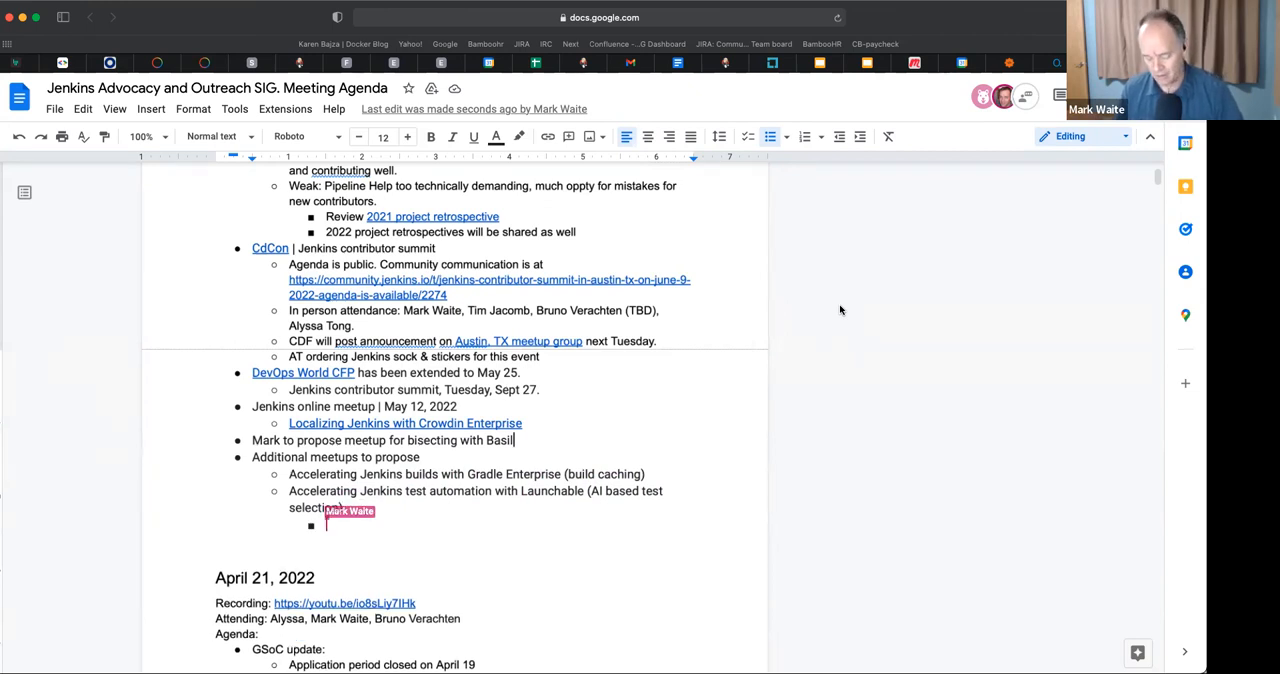
# - Note under Launchable that today a Jenkins core PR needs 4 hours to evaluate
pyautogui.write('Today, a')
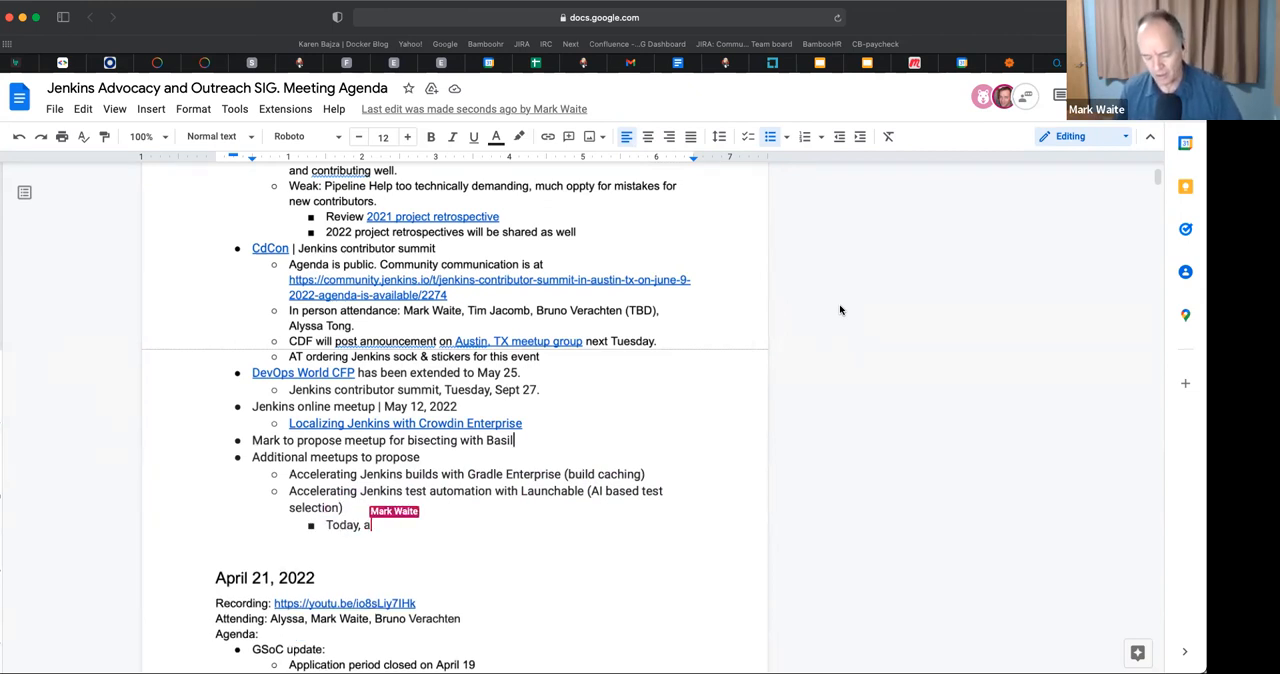
pyautogui.write('Jenkins')
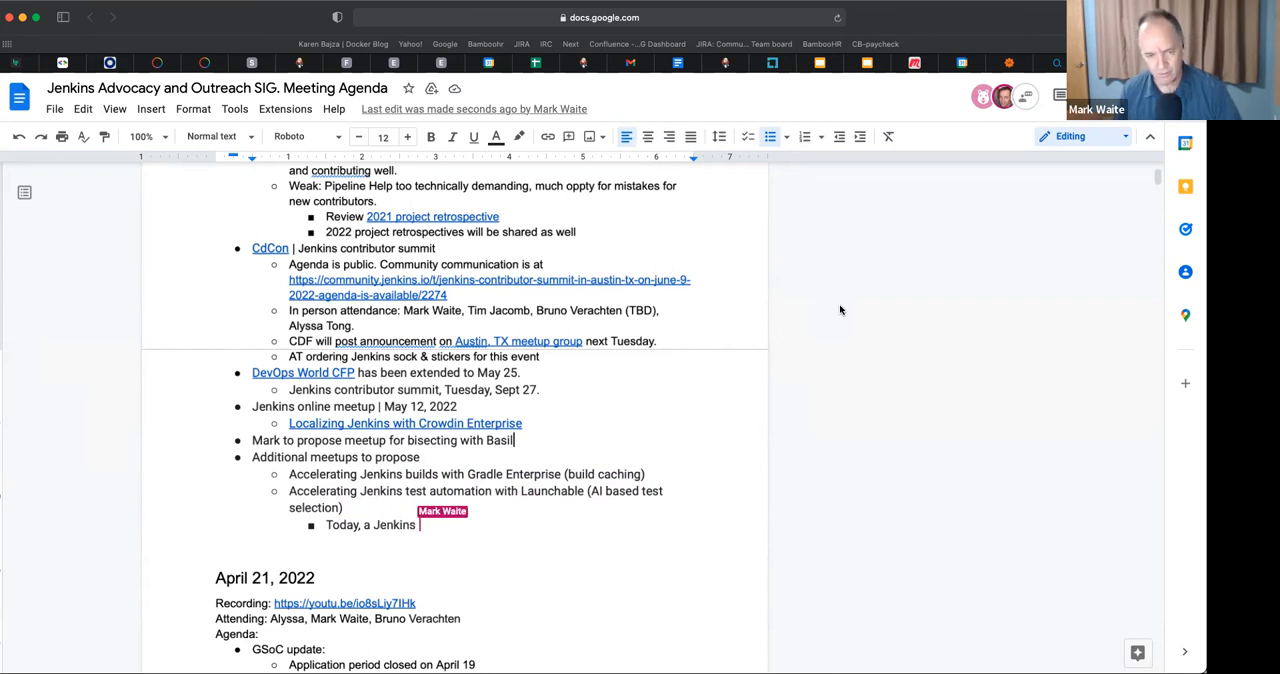
pyautogui.write('core PR')
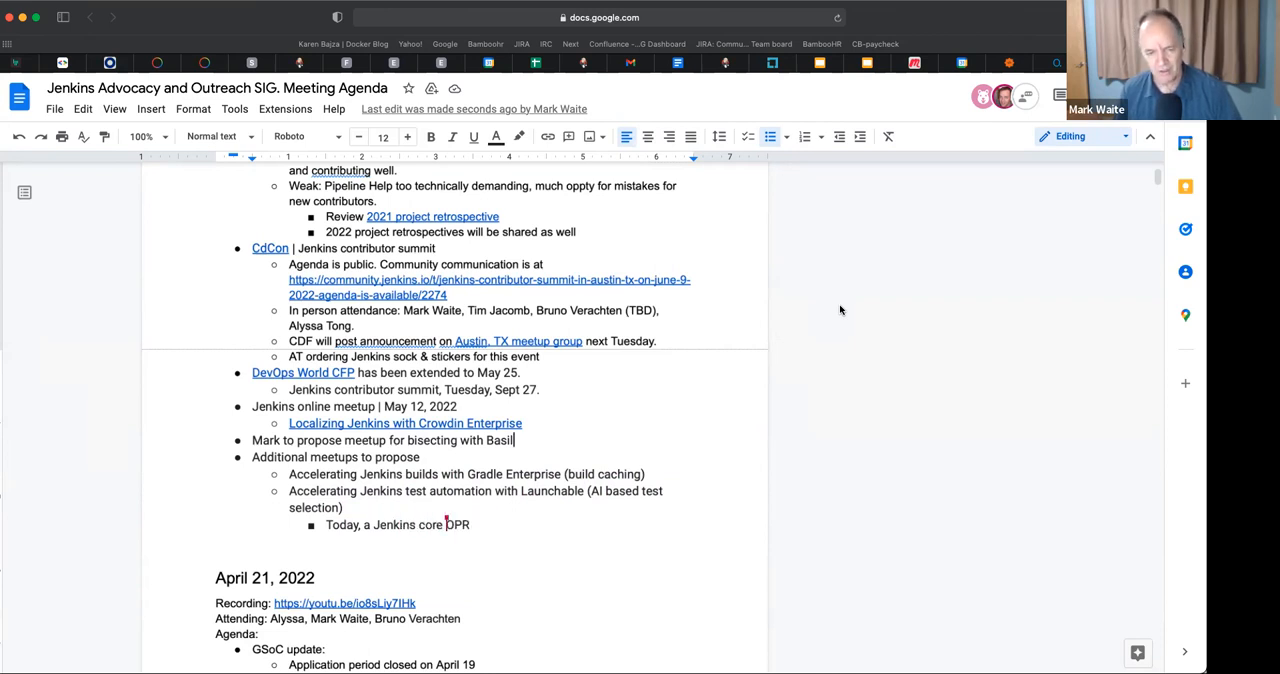
pyautogui.press('Backspace')
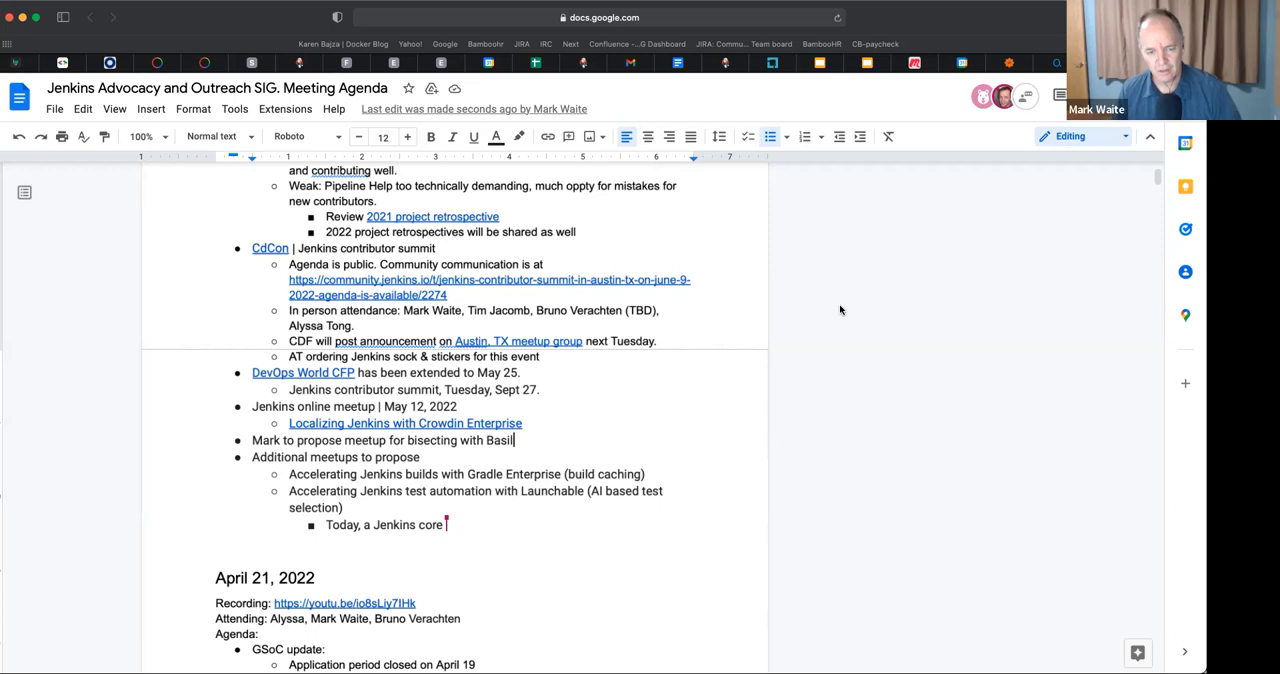
pyautogui.write('PR needs')
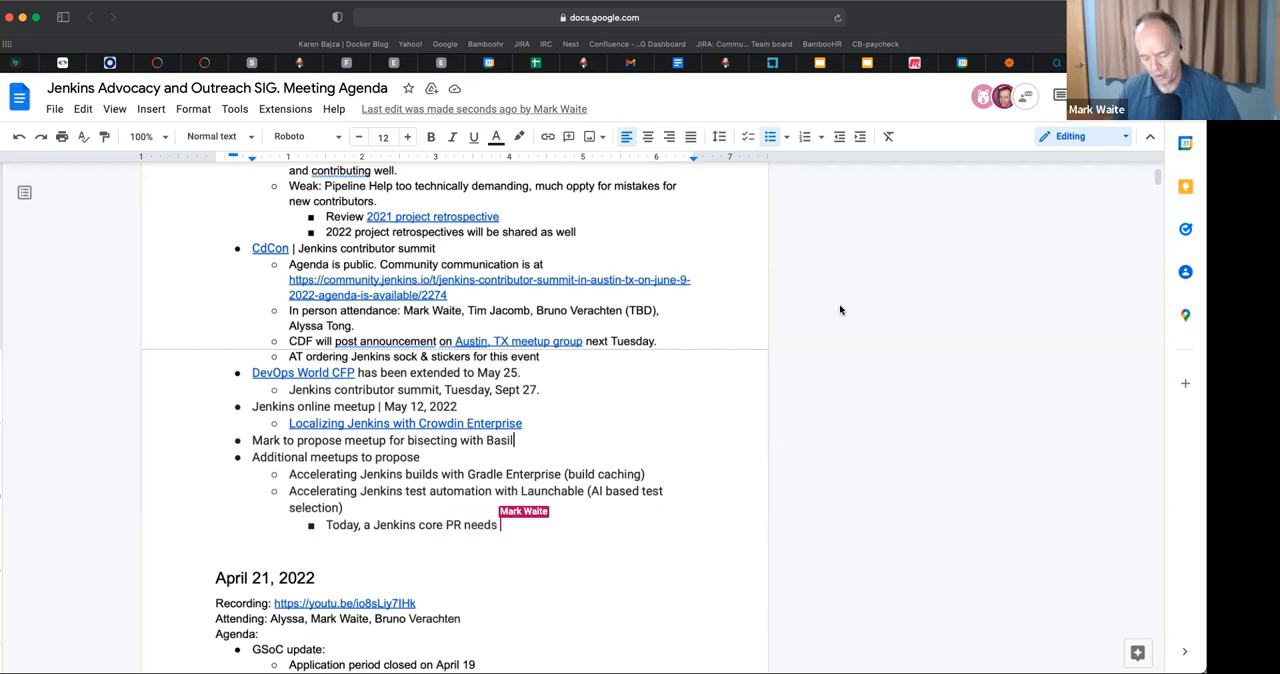
pyautogui.write('4 hours of wall clock to')
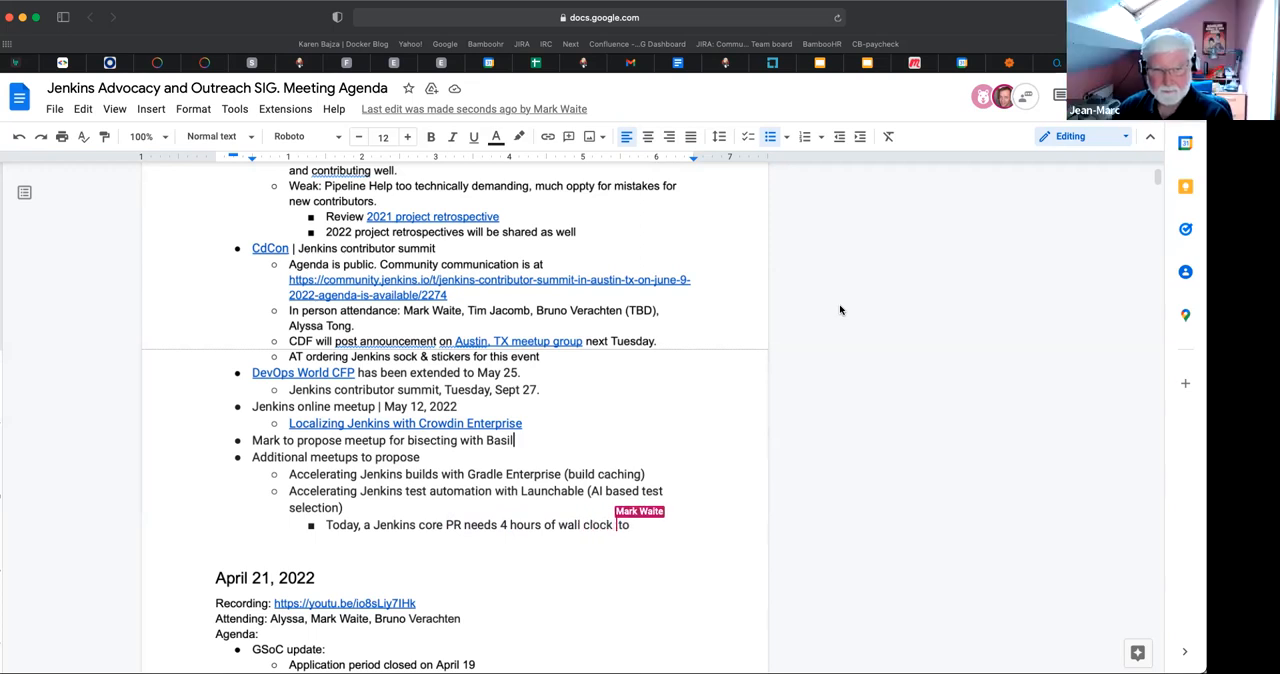
pyautogui.write('time t')
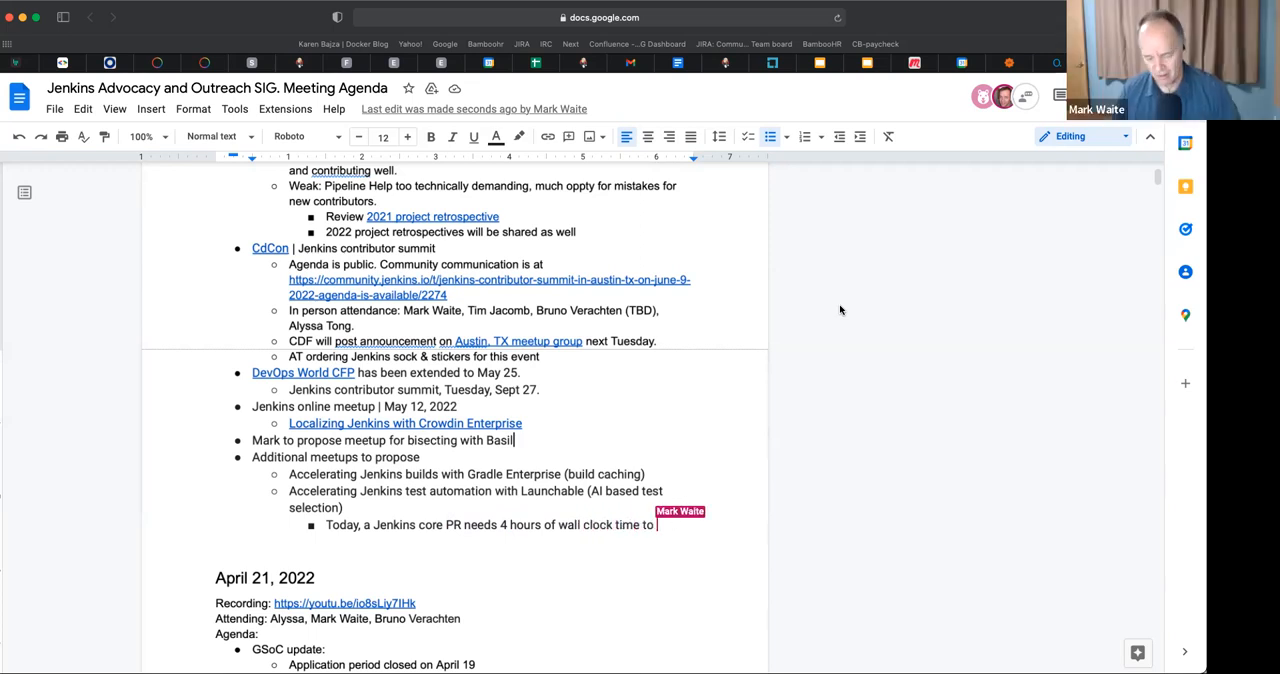
pyautogui.write('evaluate')
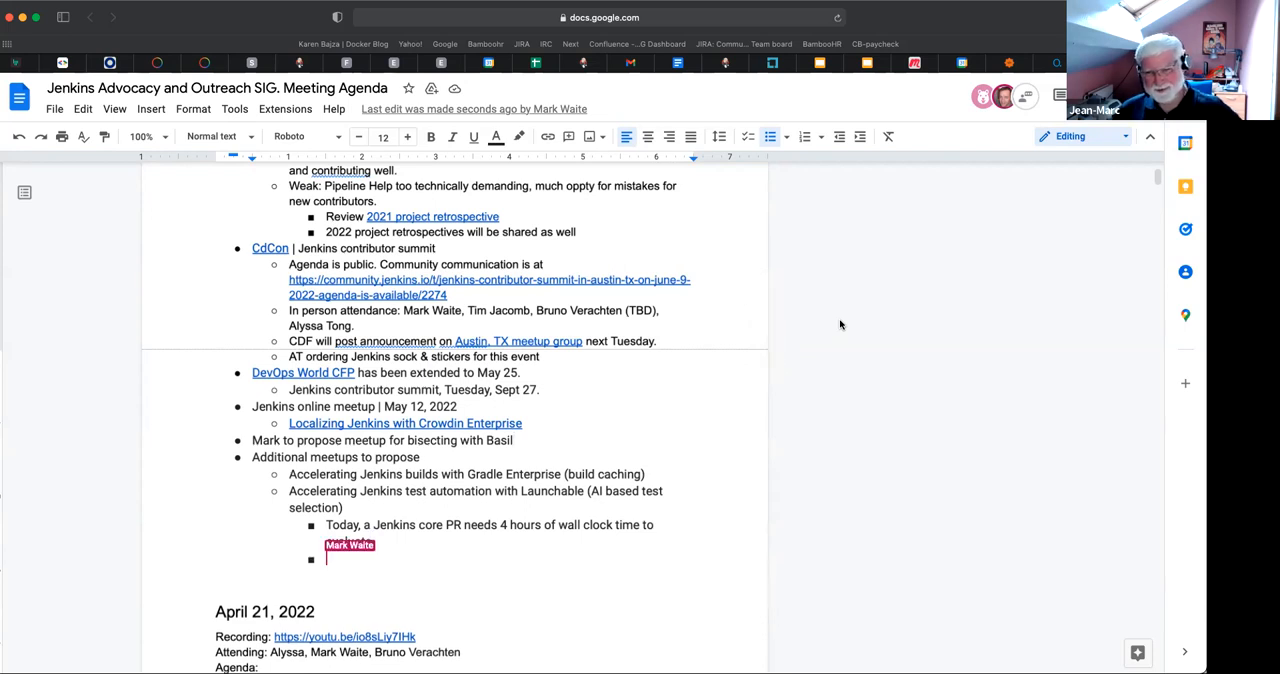
pyautogui.write('evaluate')
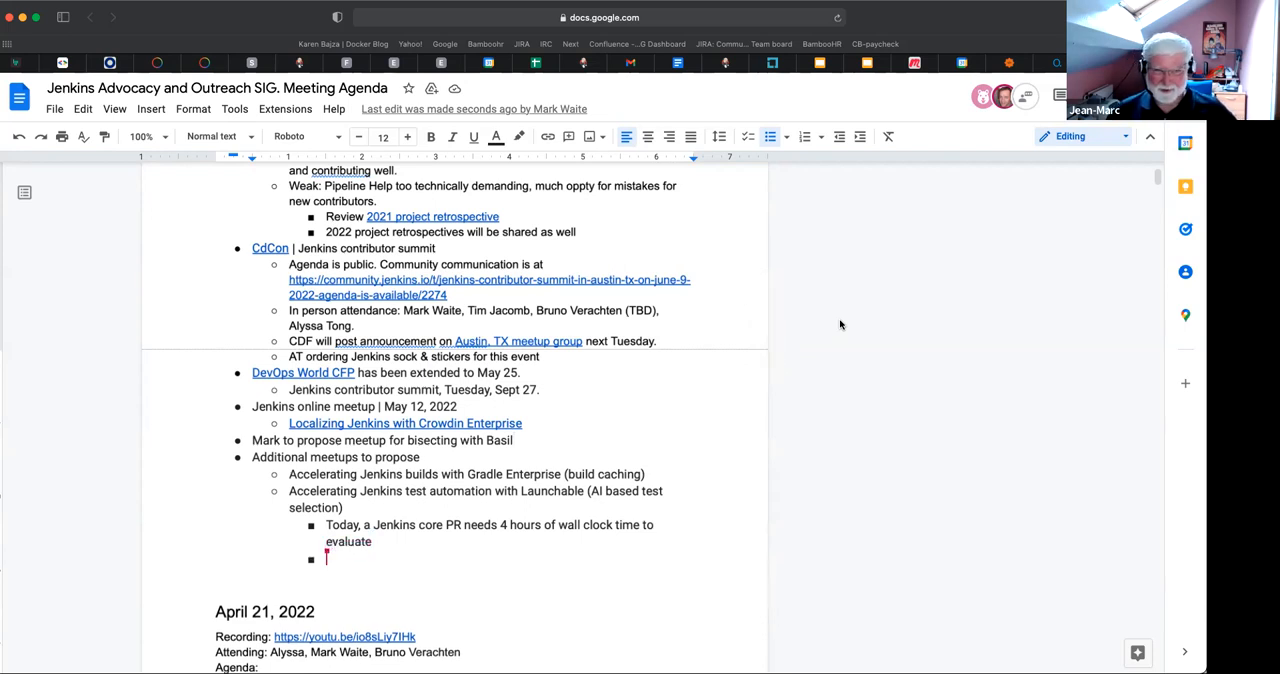
# - Start the 'How to accelerate the build and tests' point
pyautogui.write('How to')
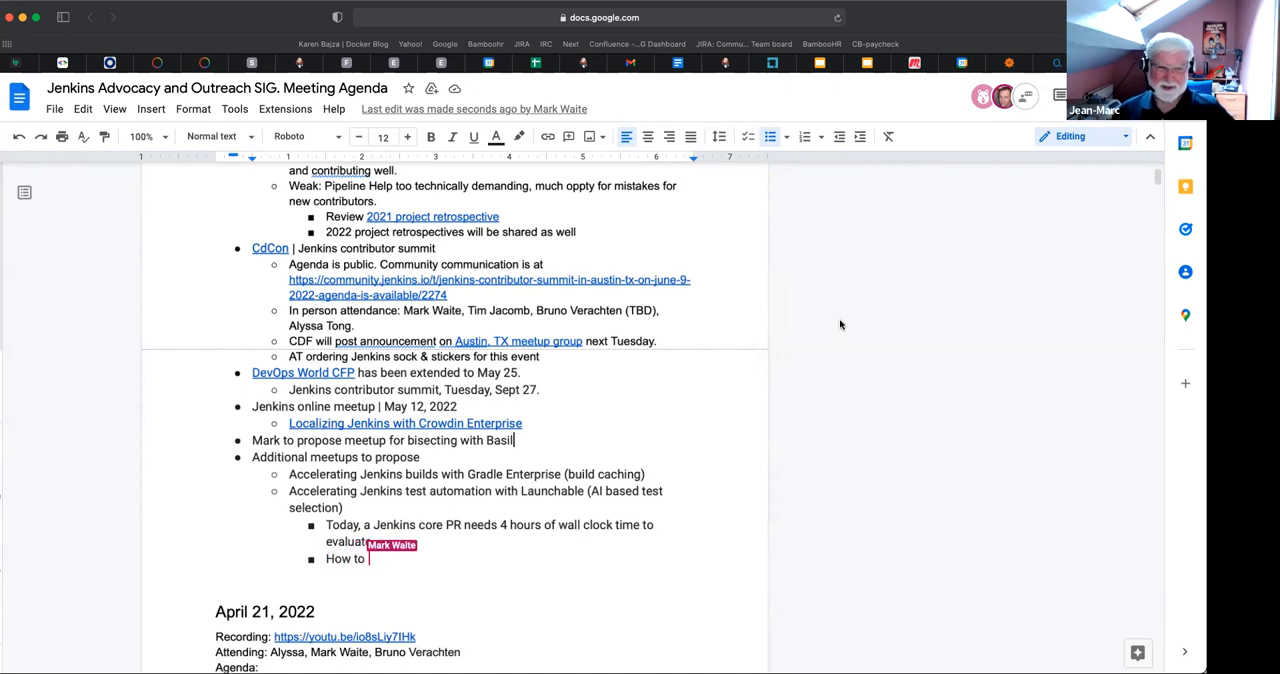
pyautogui.write('accelerate the')
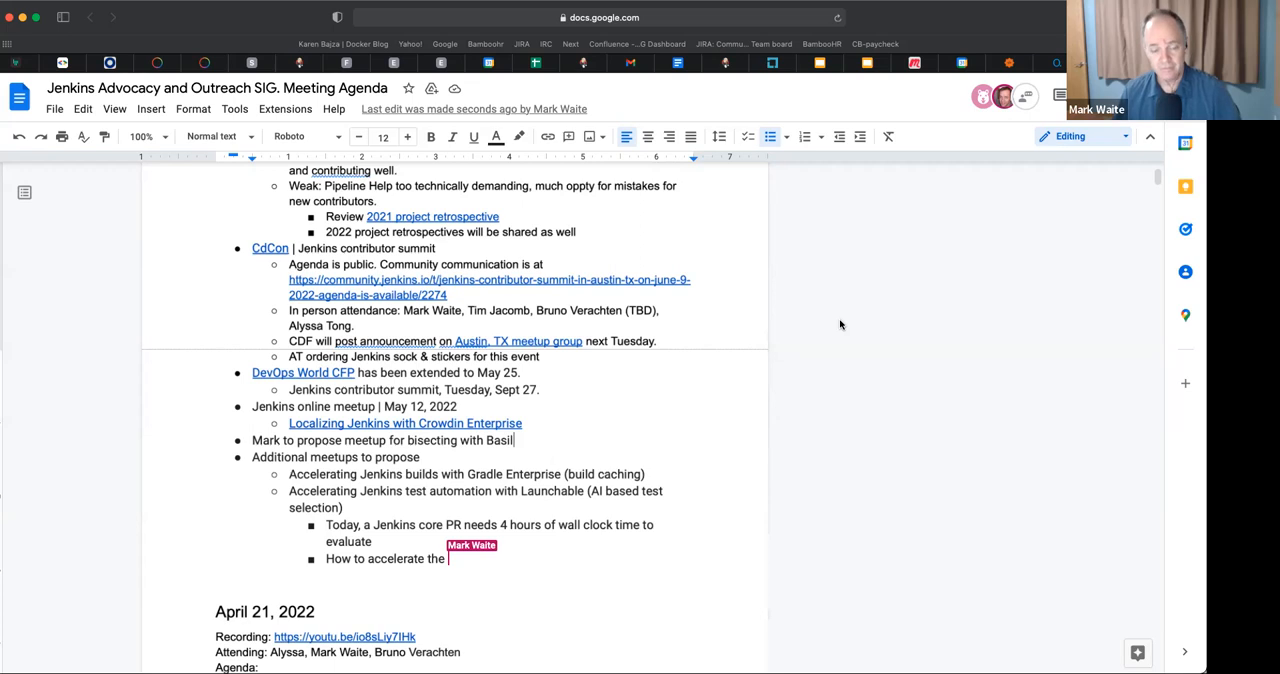
pyautogui.write('build')
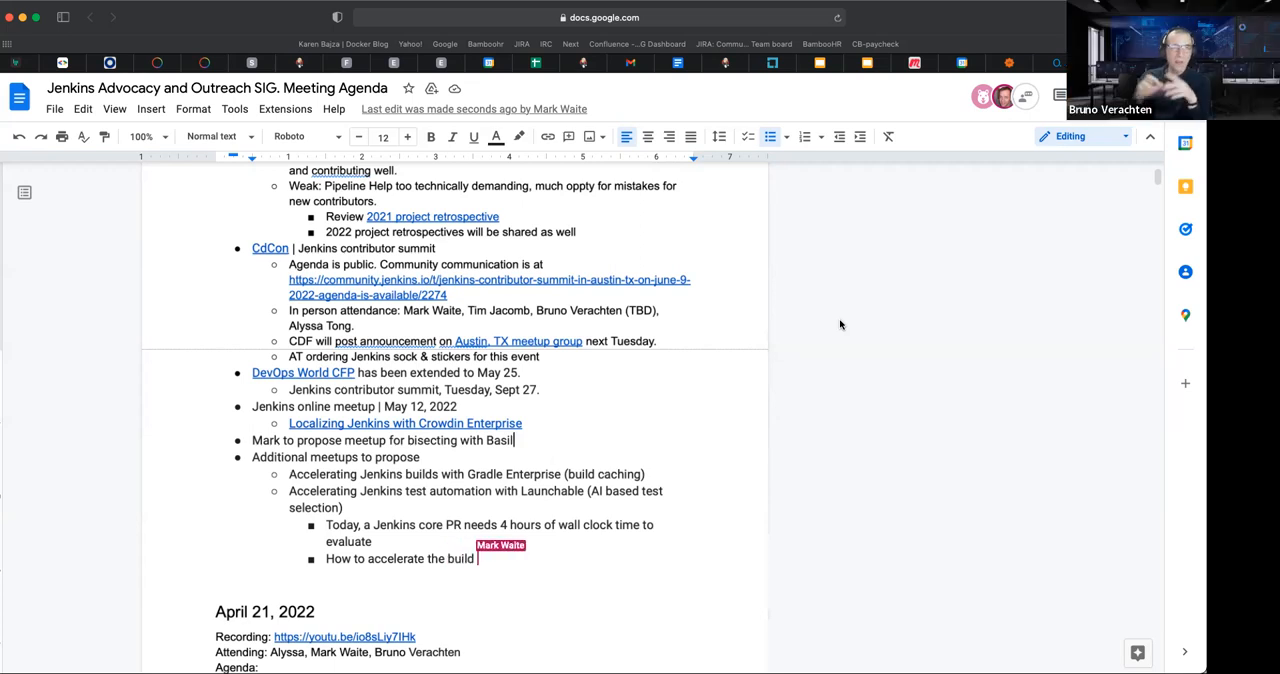
pyautogui.write('and tes')
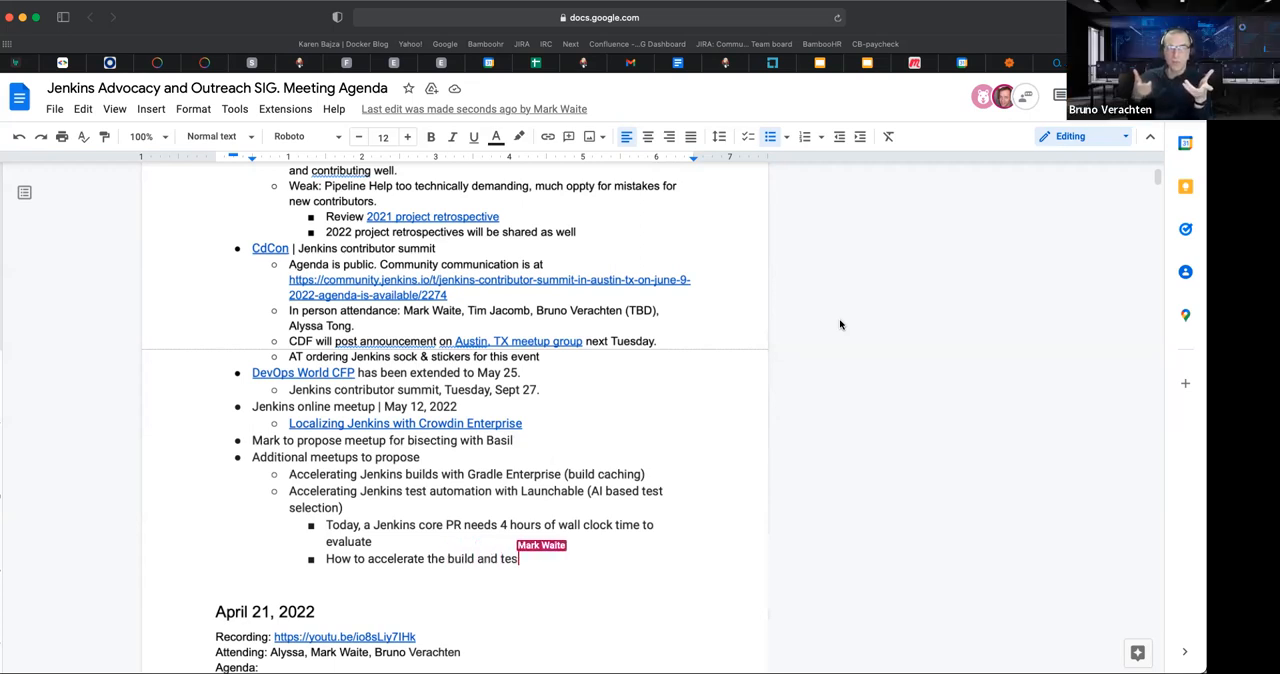